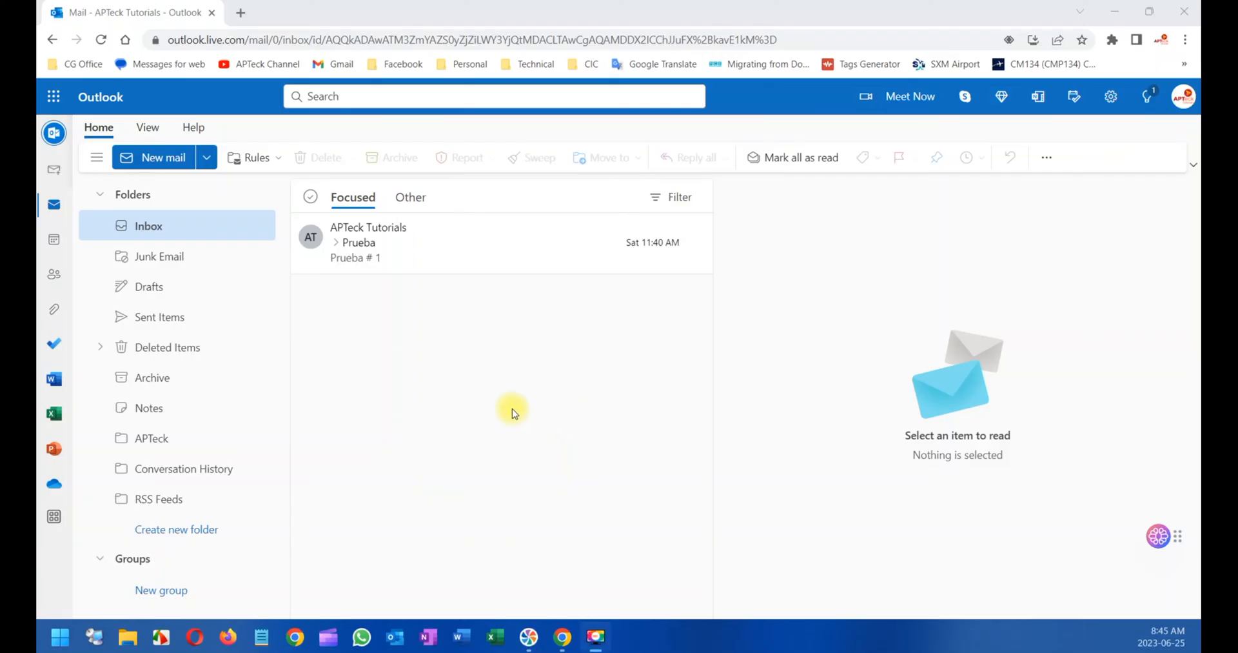
mouse_move(482, 343)
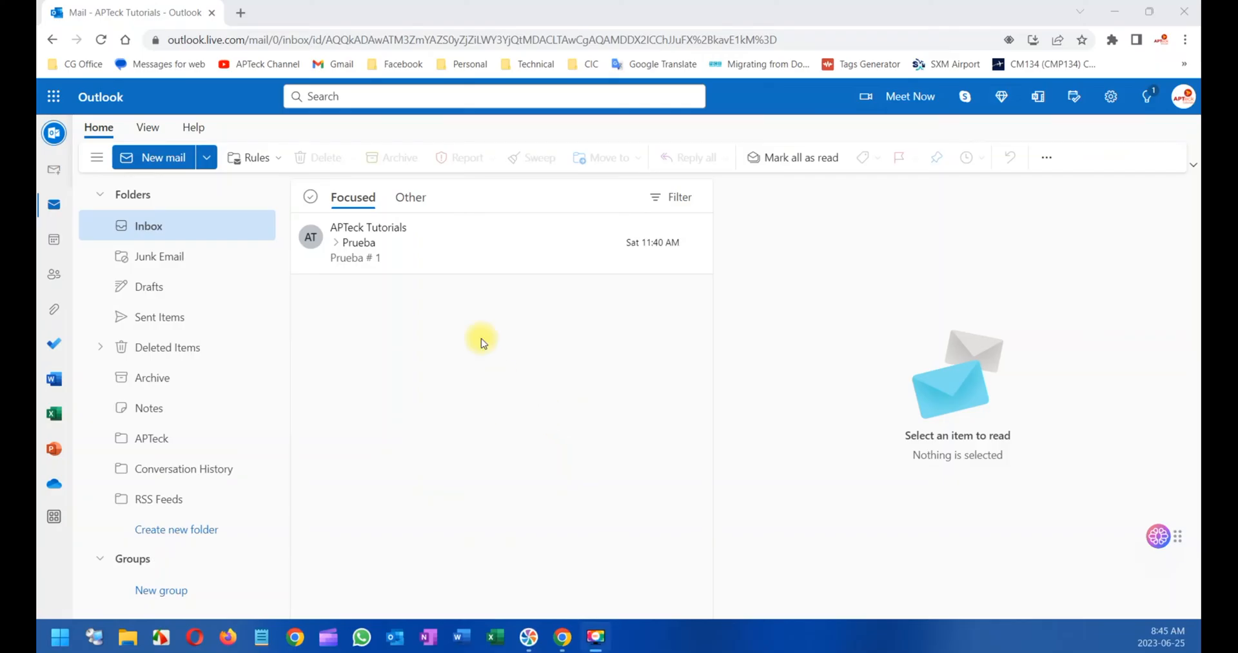
mouse_move(433, 398)
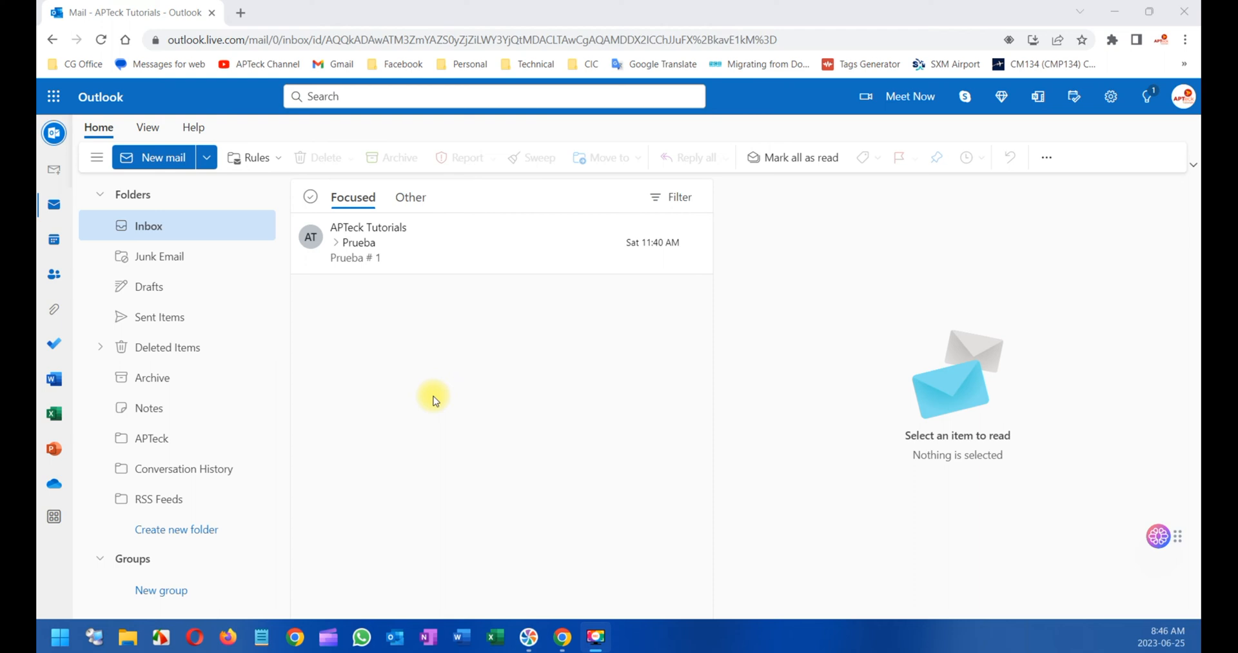
mouse_move(520, 446)
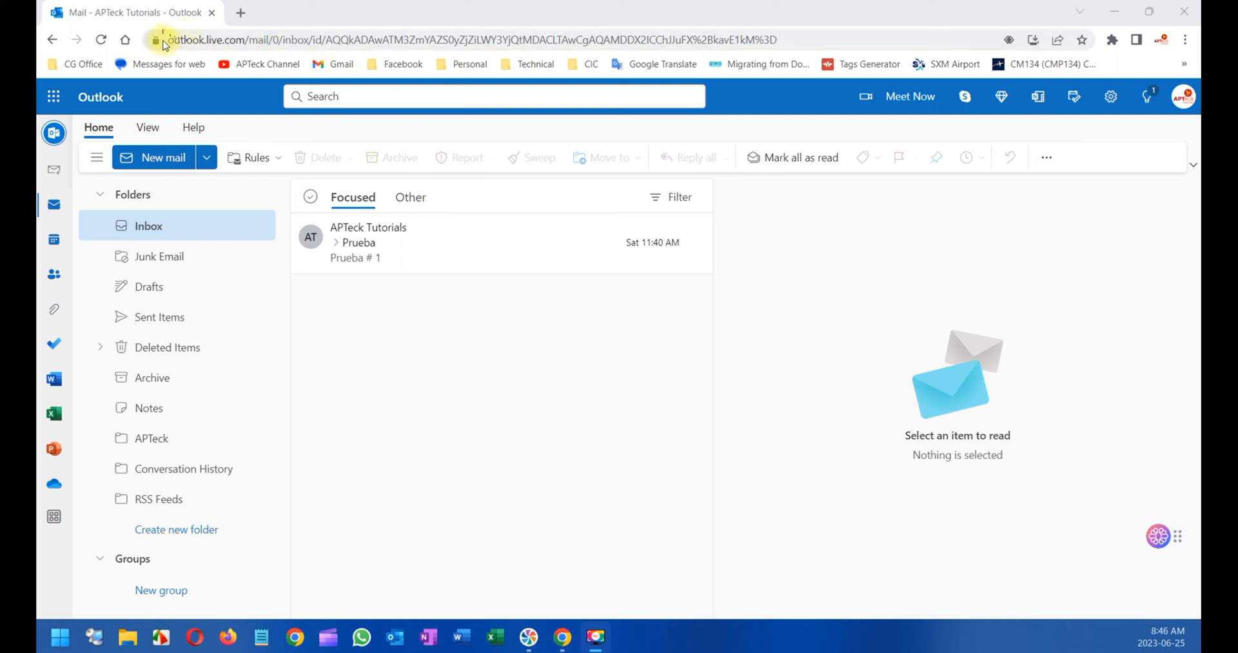
mouse_move(431, 330)
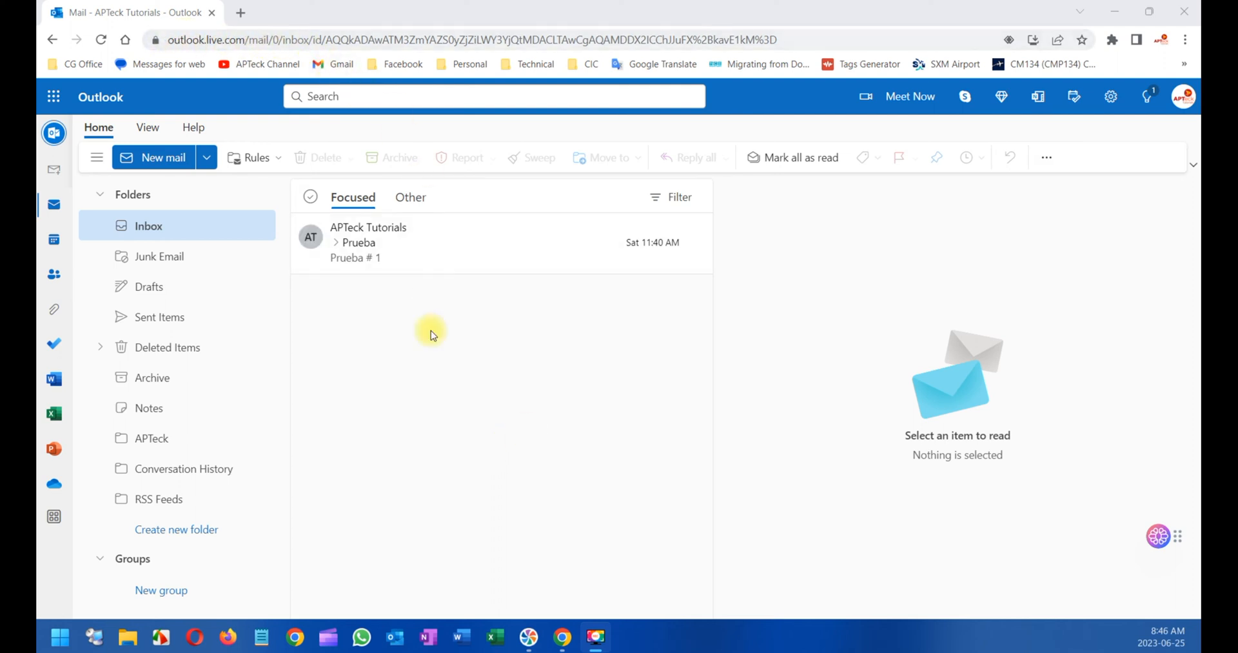
mouse_move(322, 267)
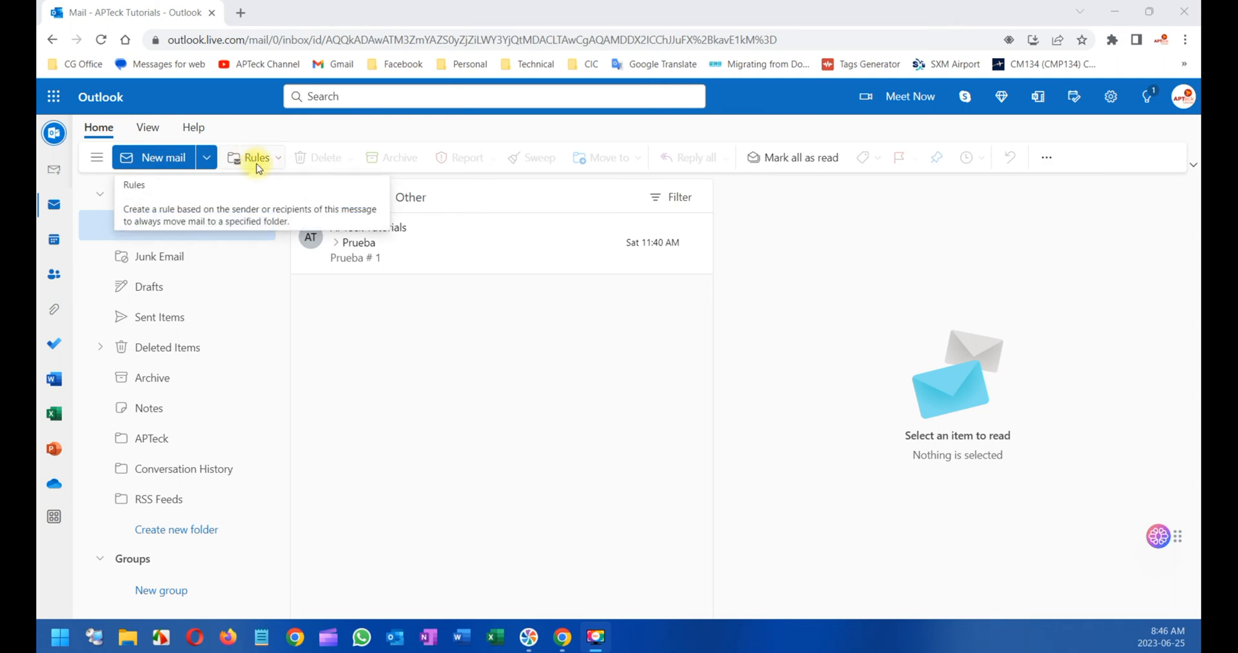
mouse_move(956, 178)
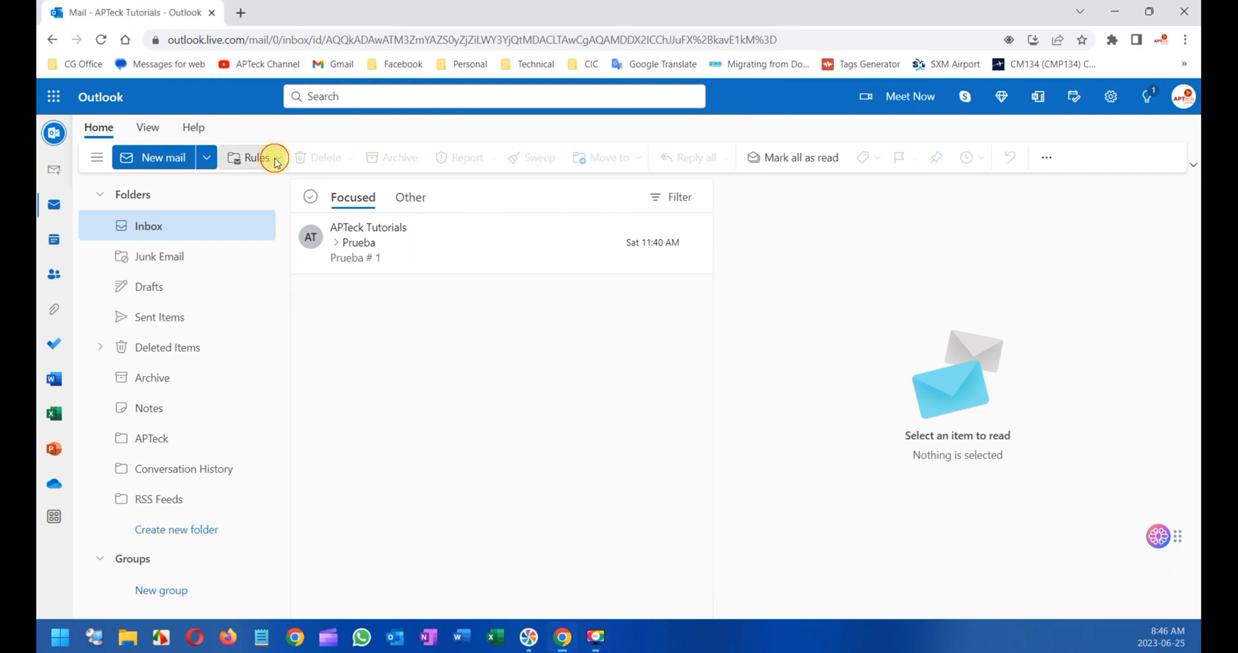
Review the Rules settings page via Manage rules, then return to the Prueba message from APTeck Tutorials
click(255, 158)
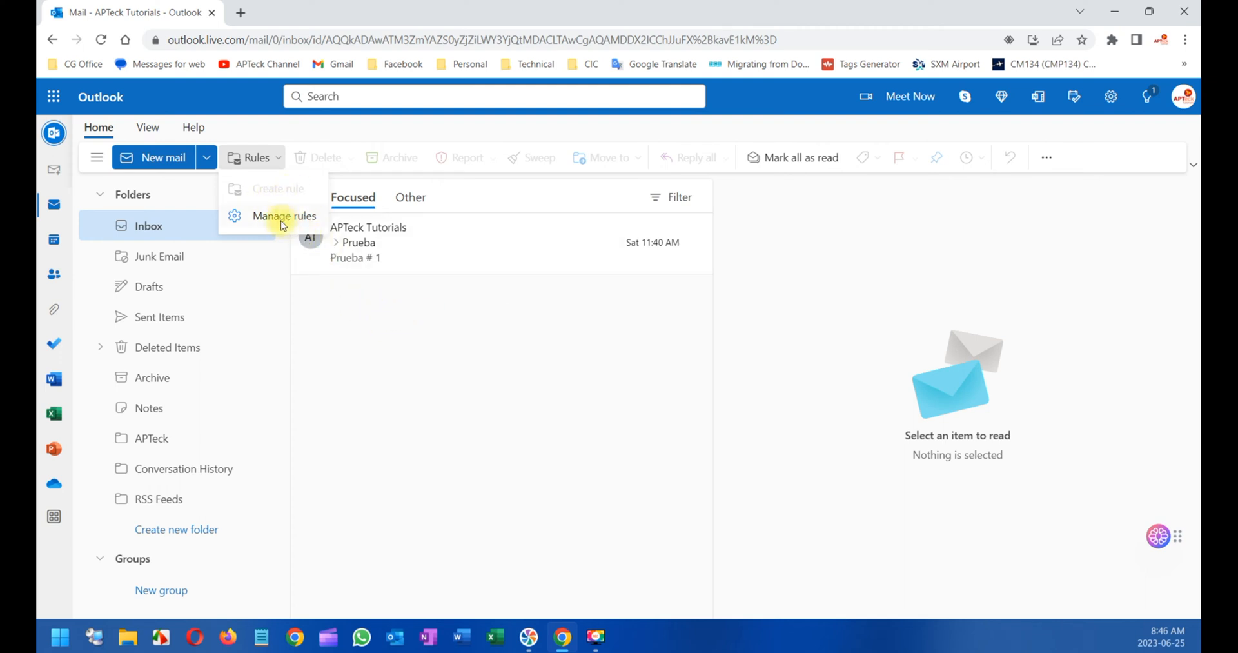
click(282, 215)
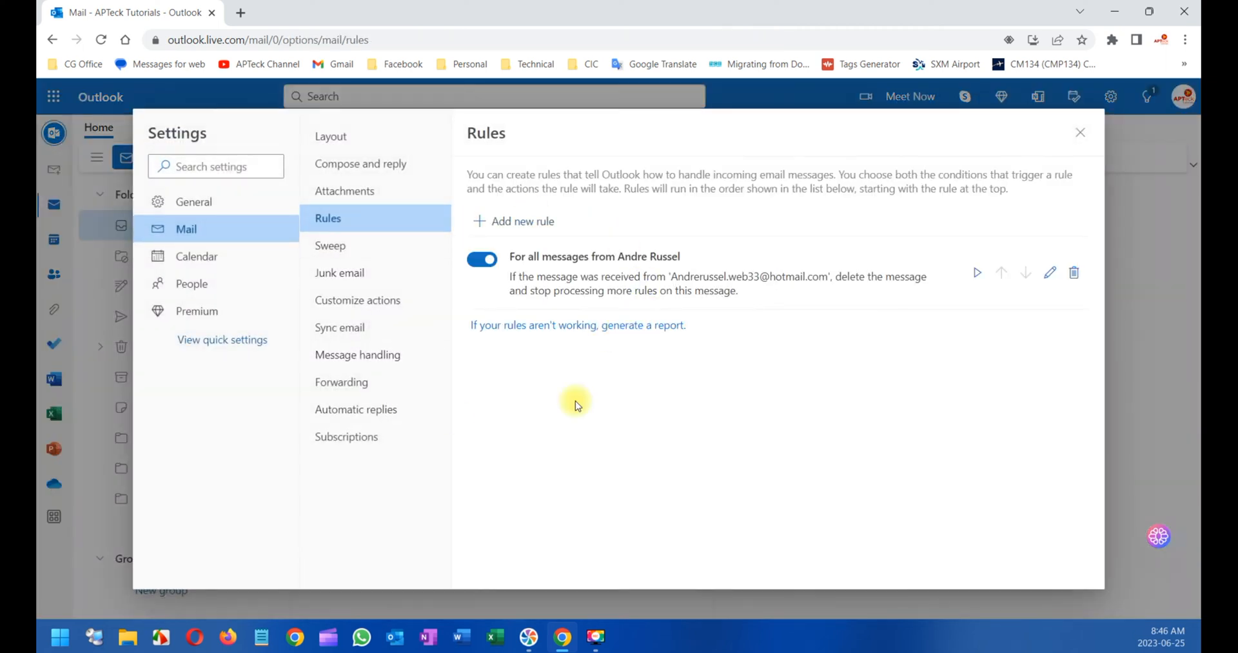
mouse_move(521, 222)
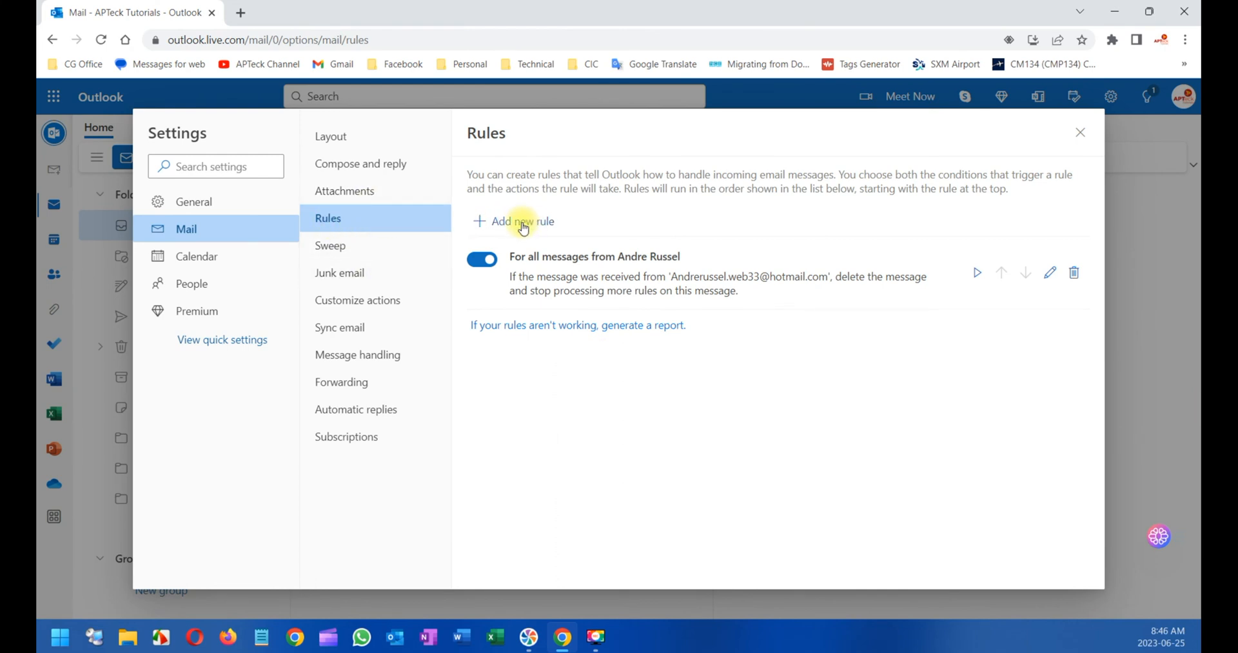
click(1079, 132)
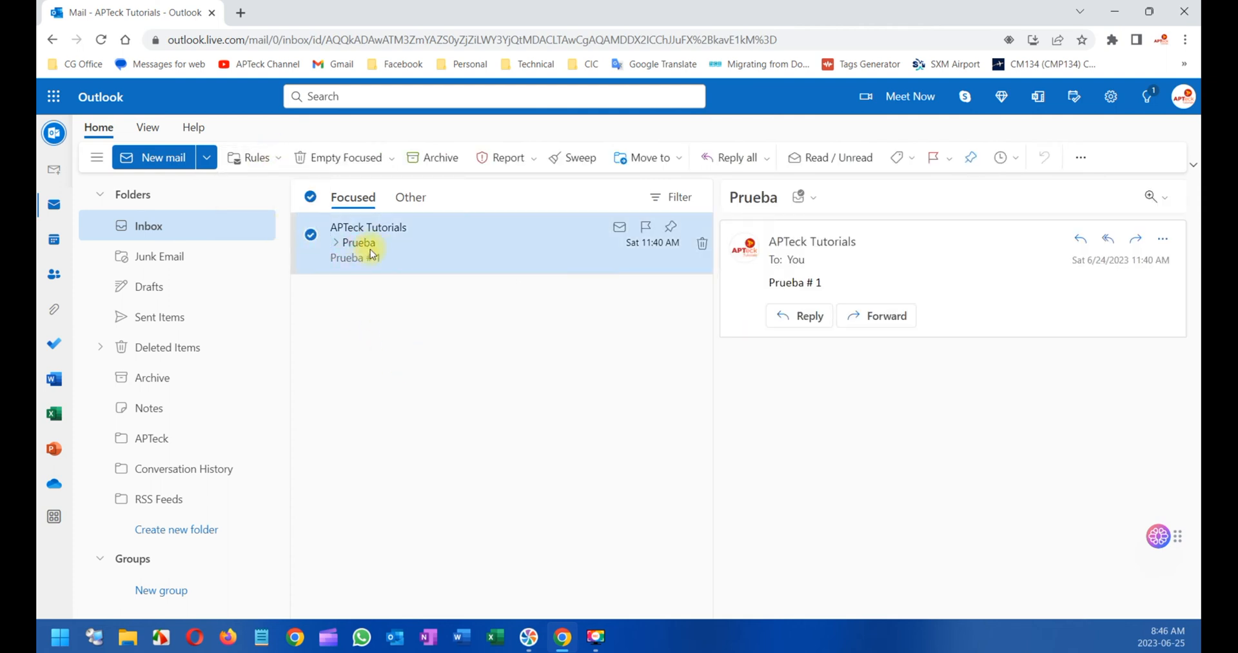
mouse_move(375, 258)
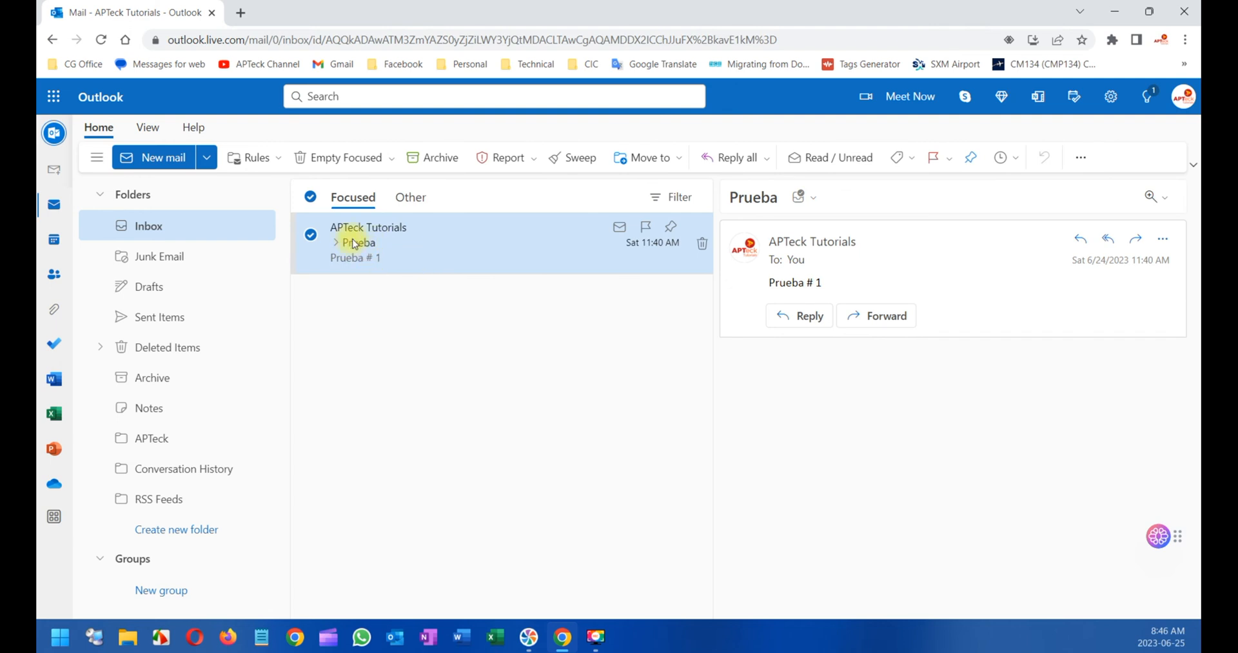
mouse_move(496, 253)
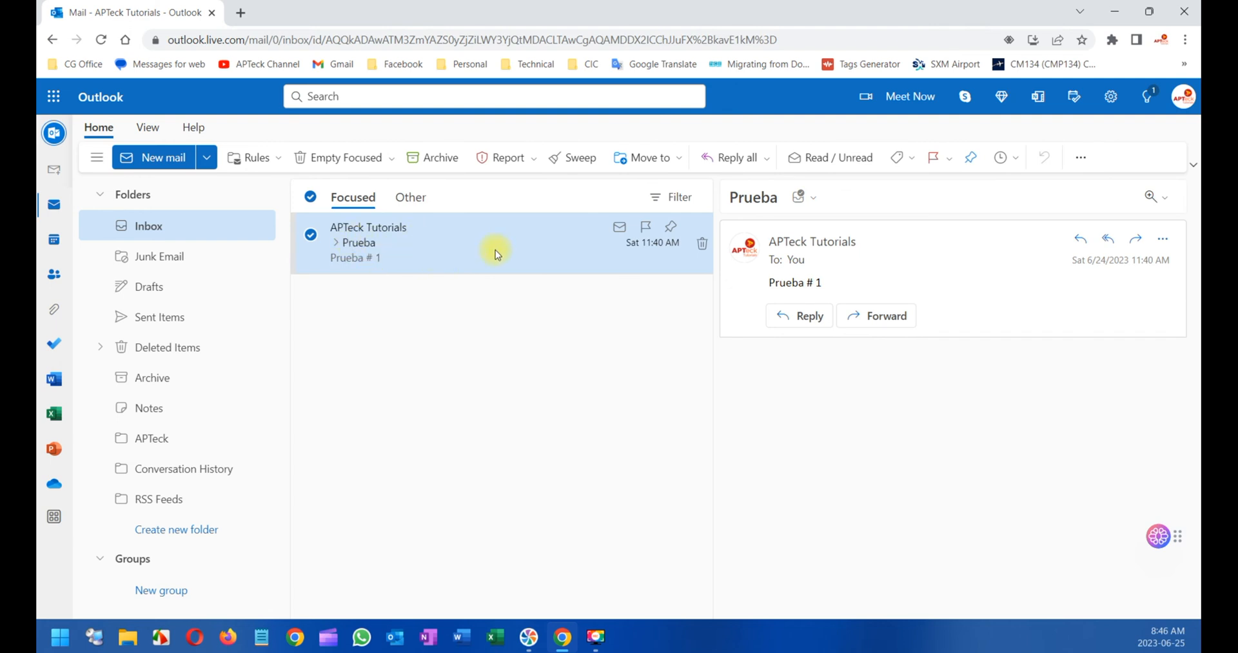
mouse_move(371, 278)
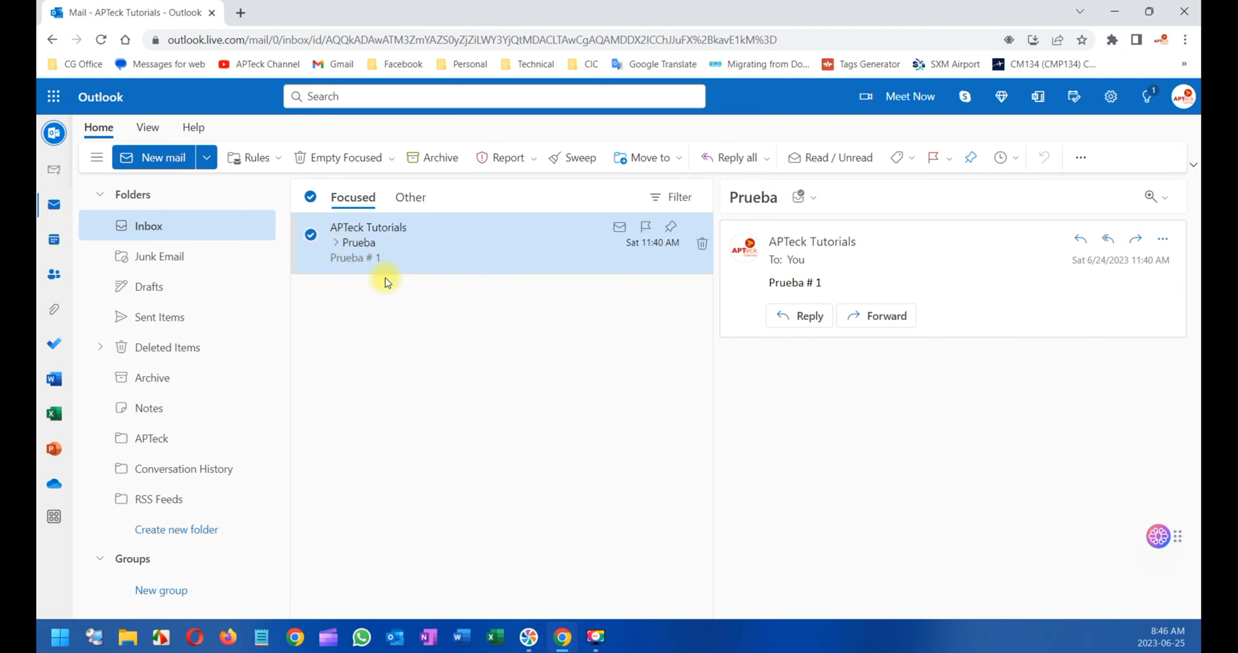
Show the Home ribbon's Rules choices for the selected Prueba message
click(256, 158)
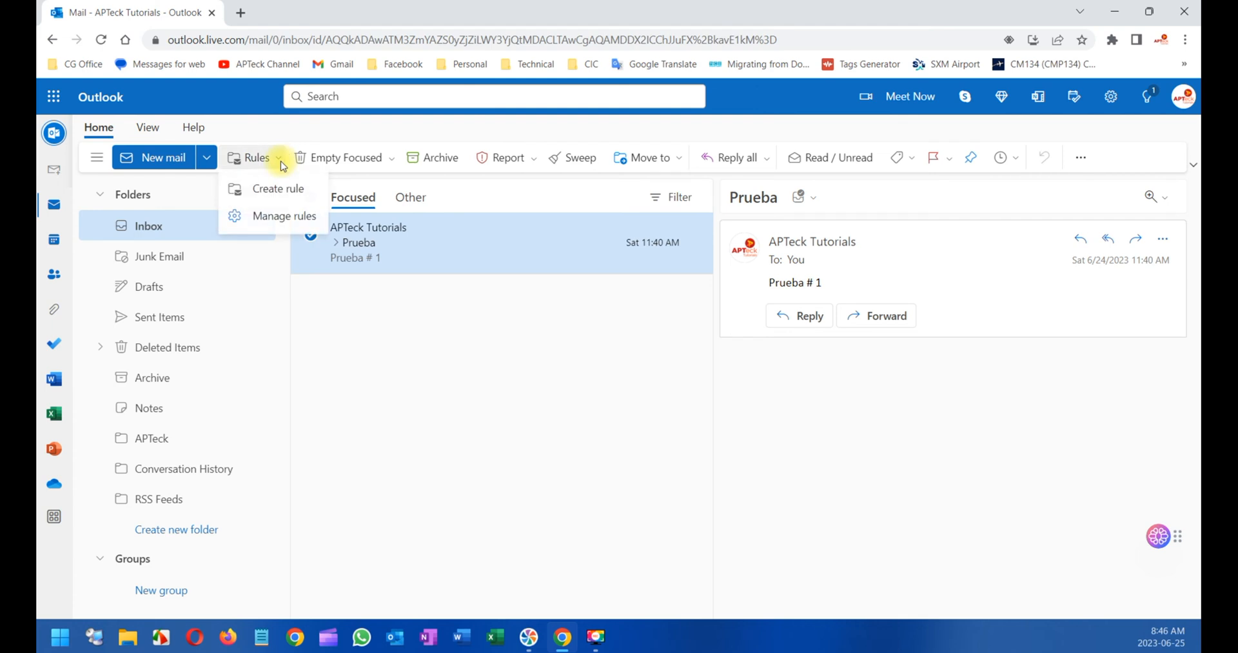
mouse_move(277, 188)
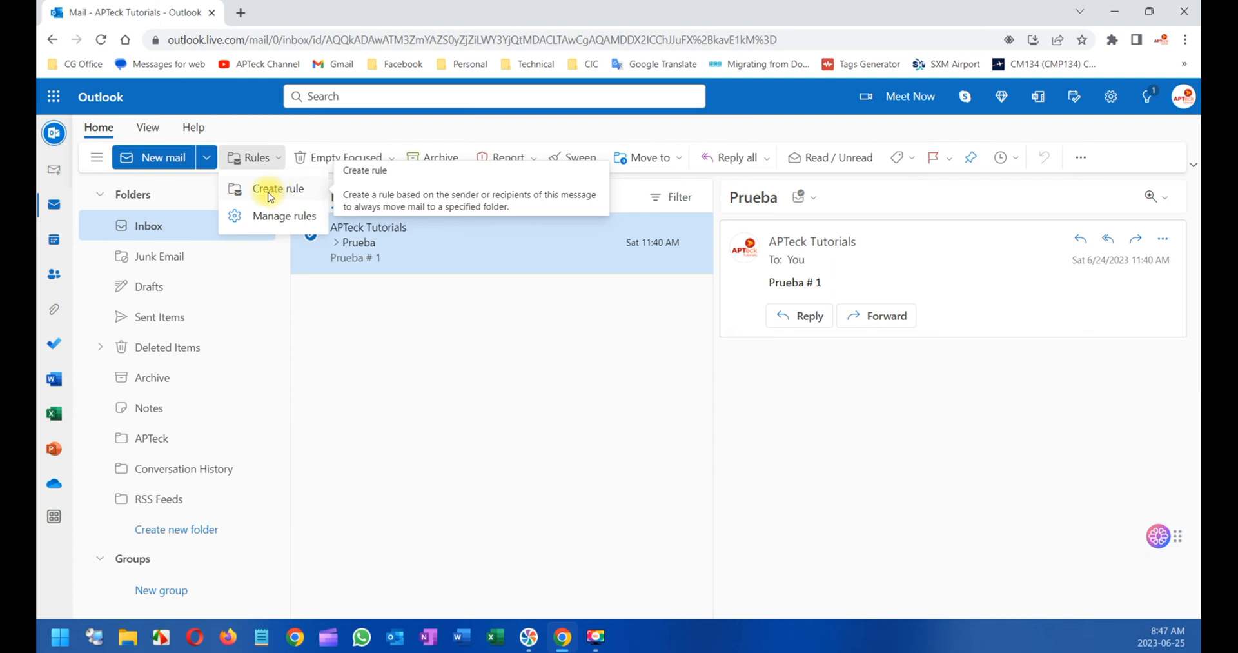
Start a Create rule dialog for mail from the APTeck Tutorials sender
click(277, 188)
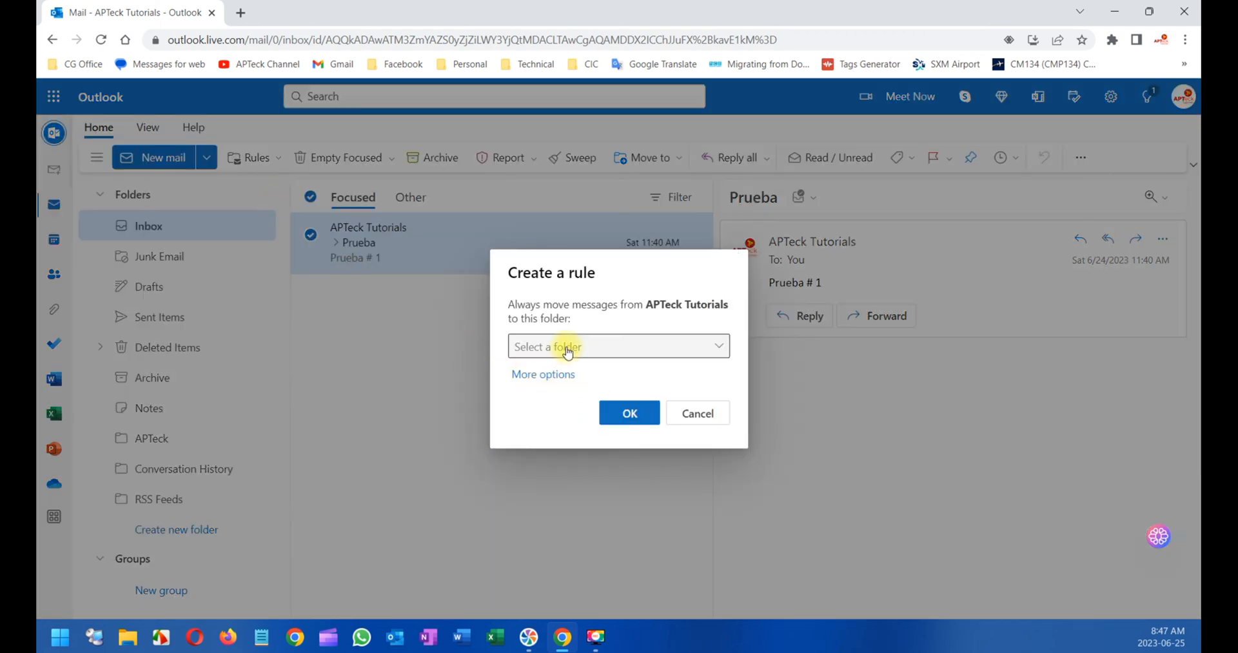
mouse_move(584, 308)
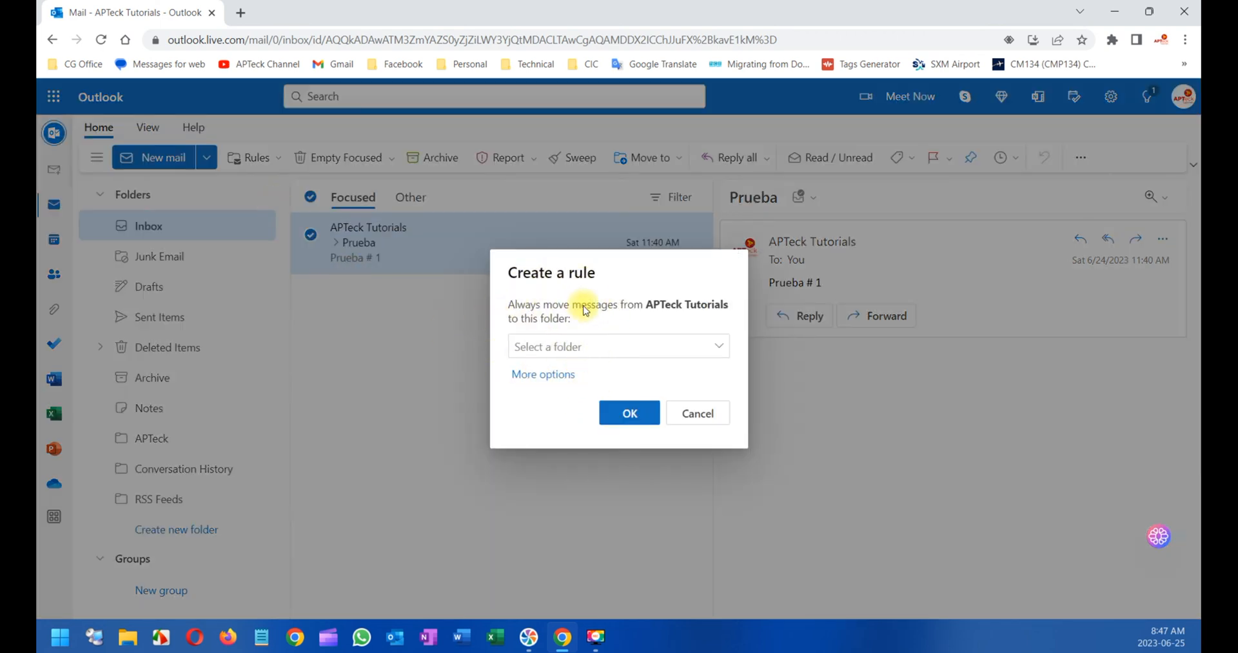
mouse_move(681, 316)
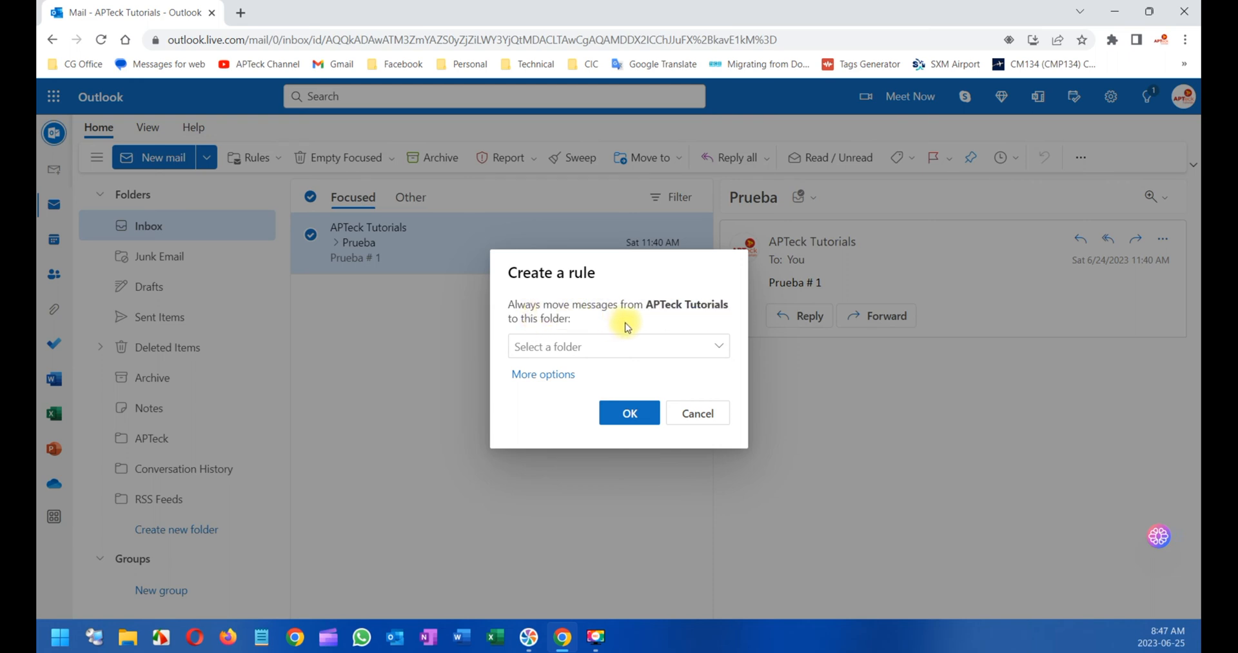
mouse_move(550, 398)
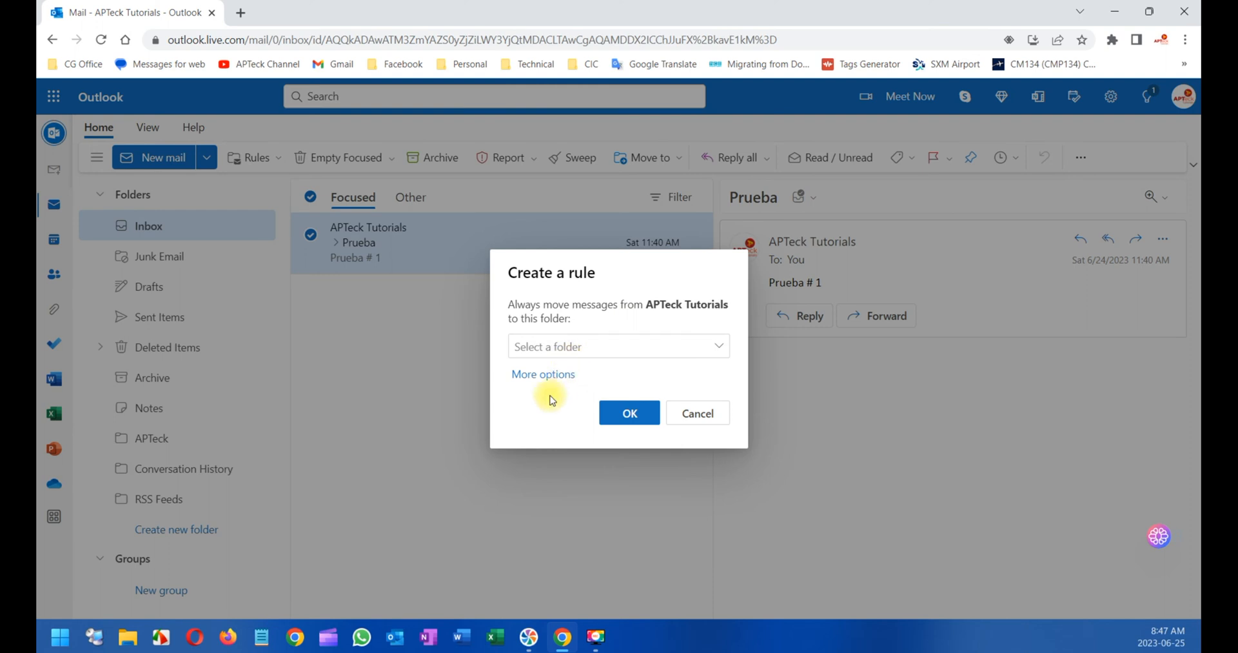
mouse_move(543, 378)
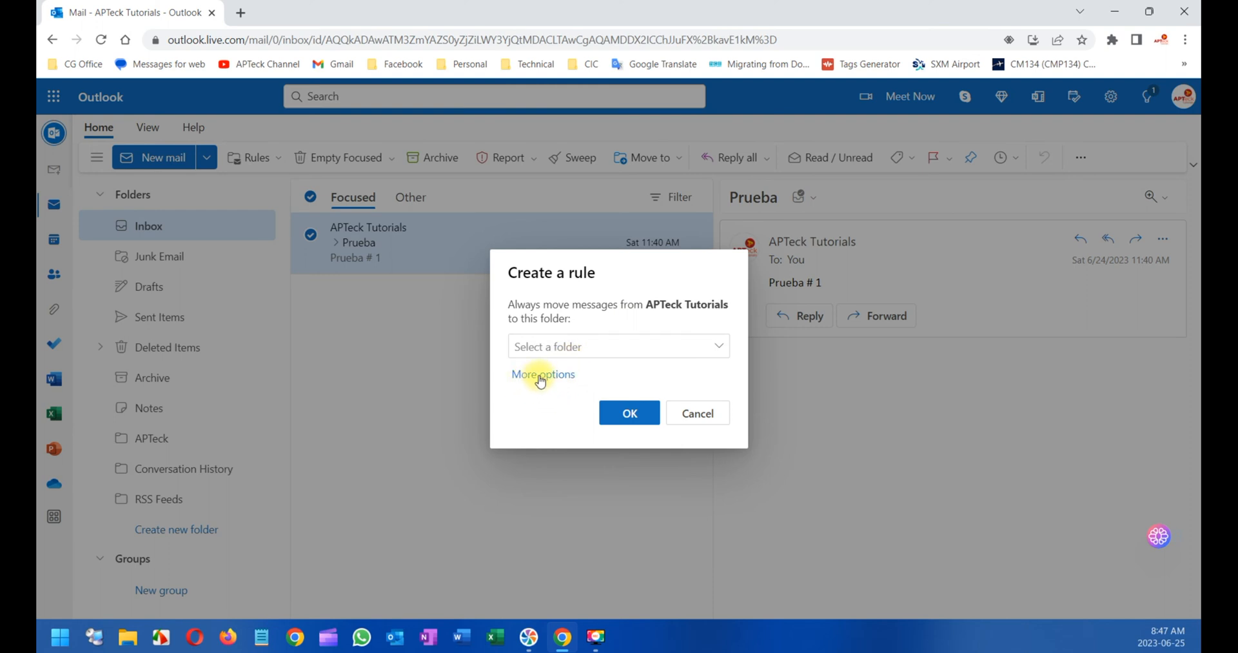
Expand to the full rule editor with the From APTeck Tutorials condition set
click(543, 374)
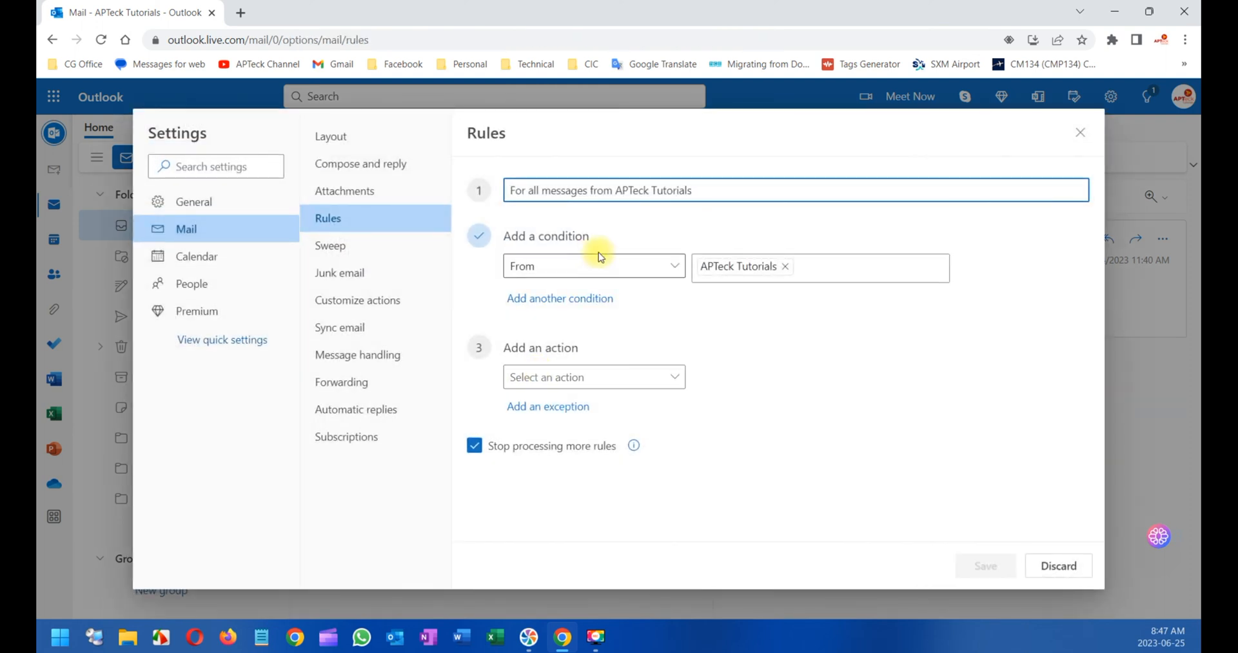
mouse_move(575, 262)
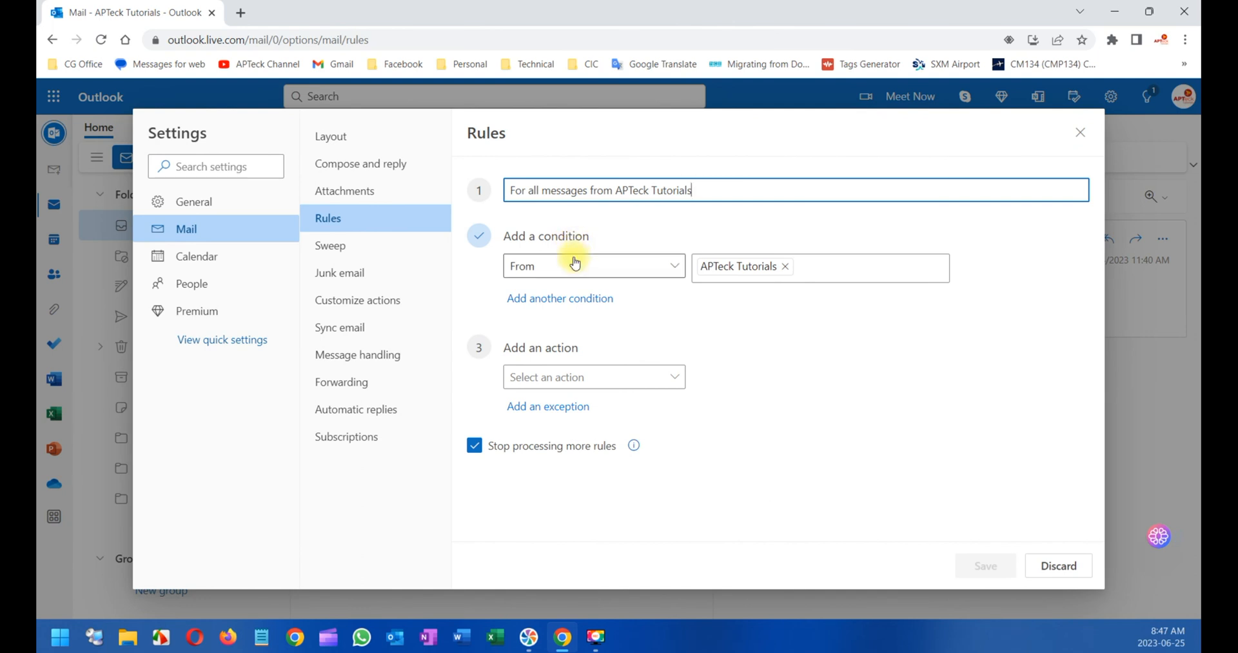
mouse_move(732, 213)
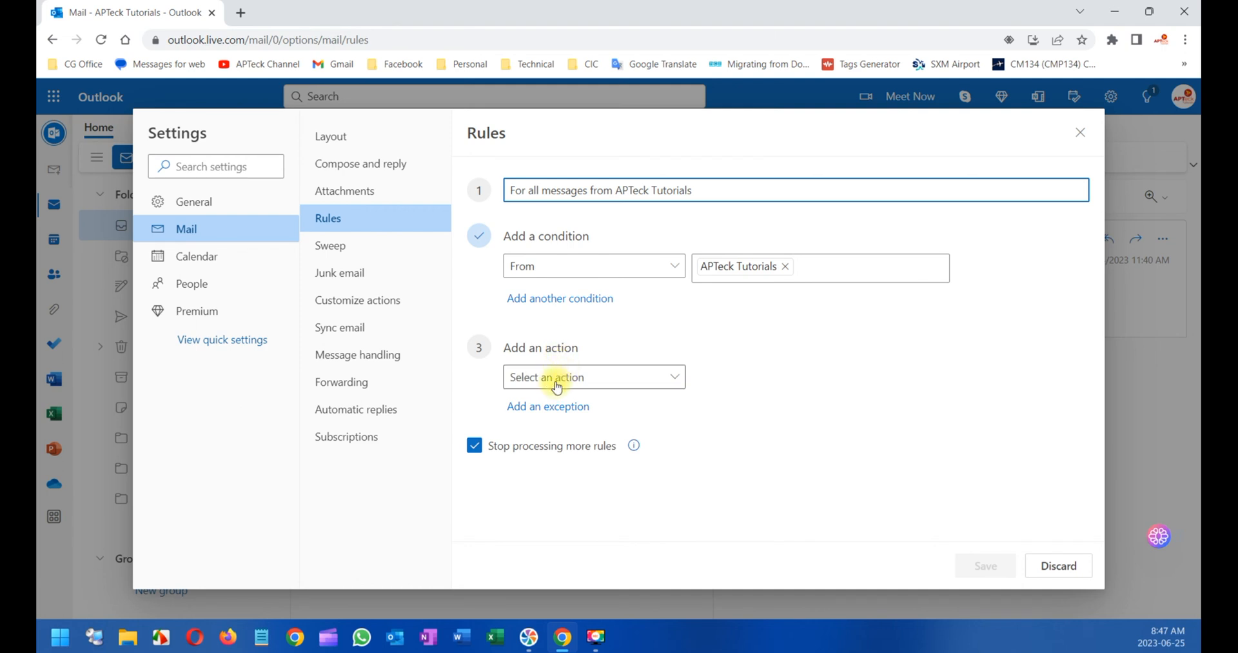
click(594, 377)
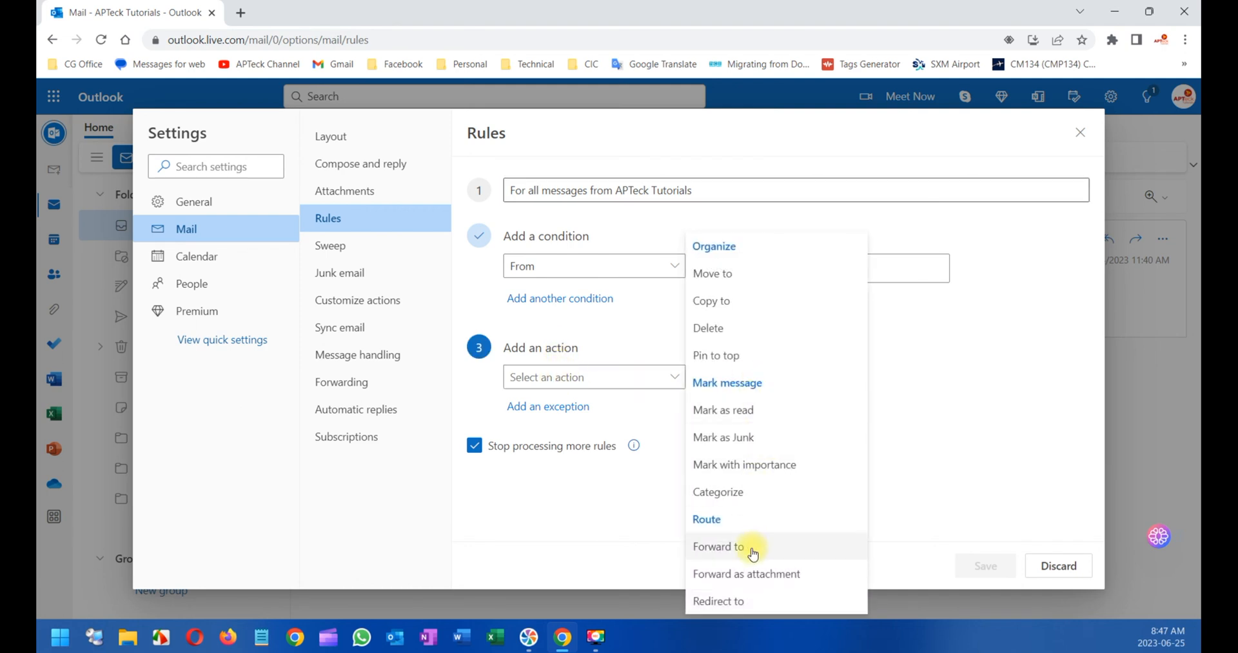
click(718, 546)
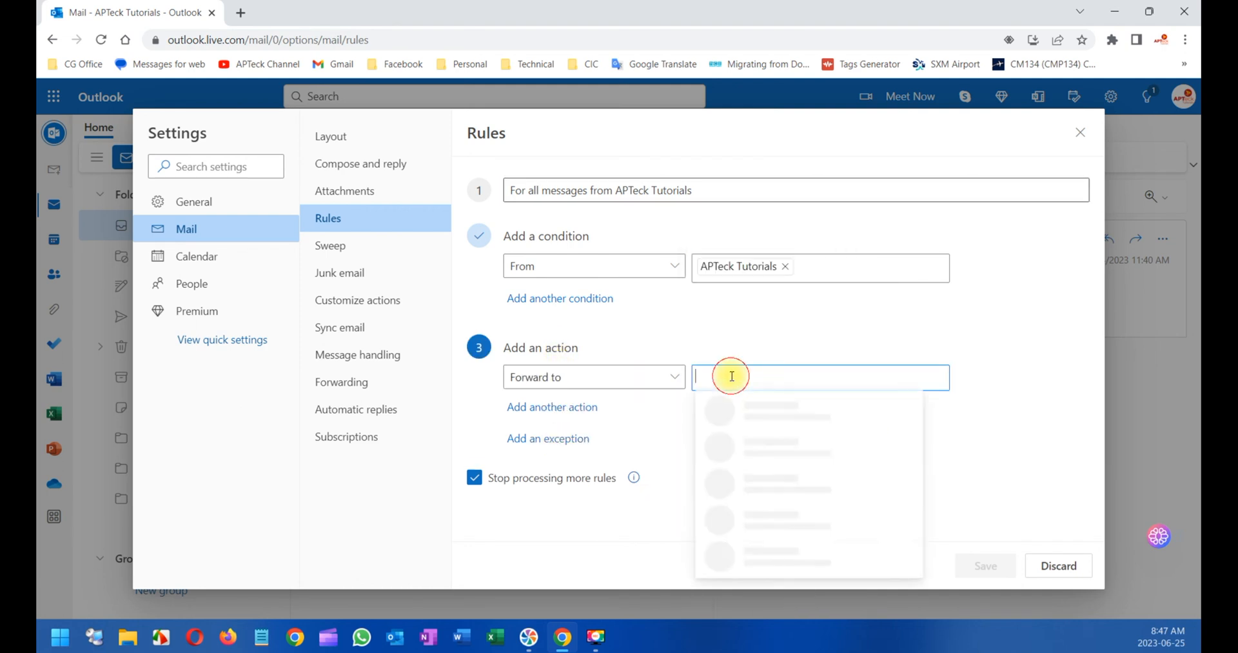
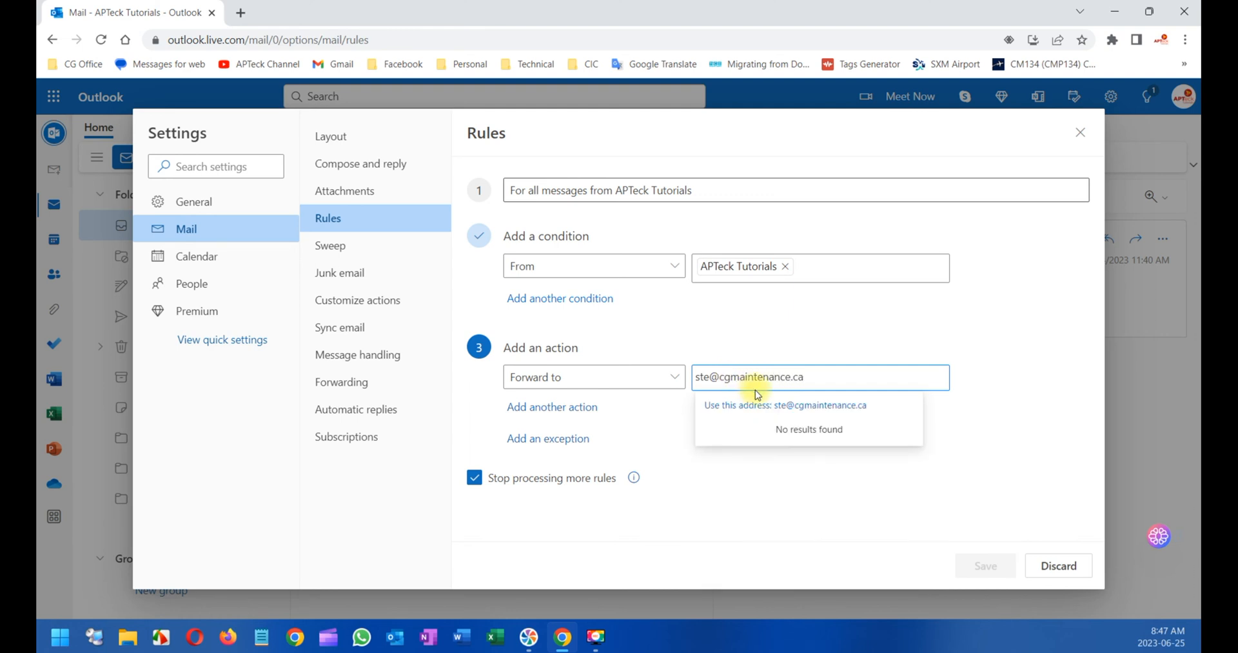
click(786, 405)
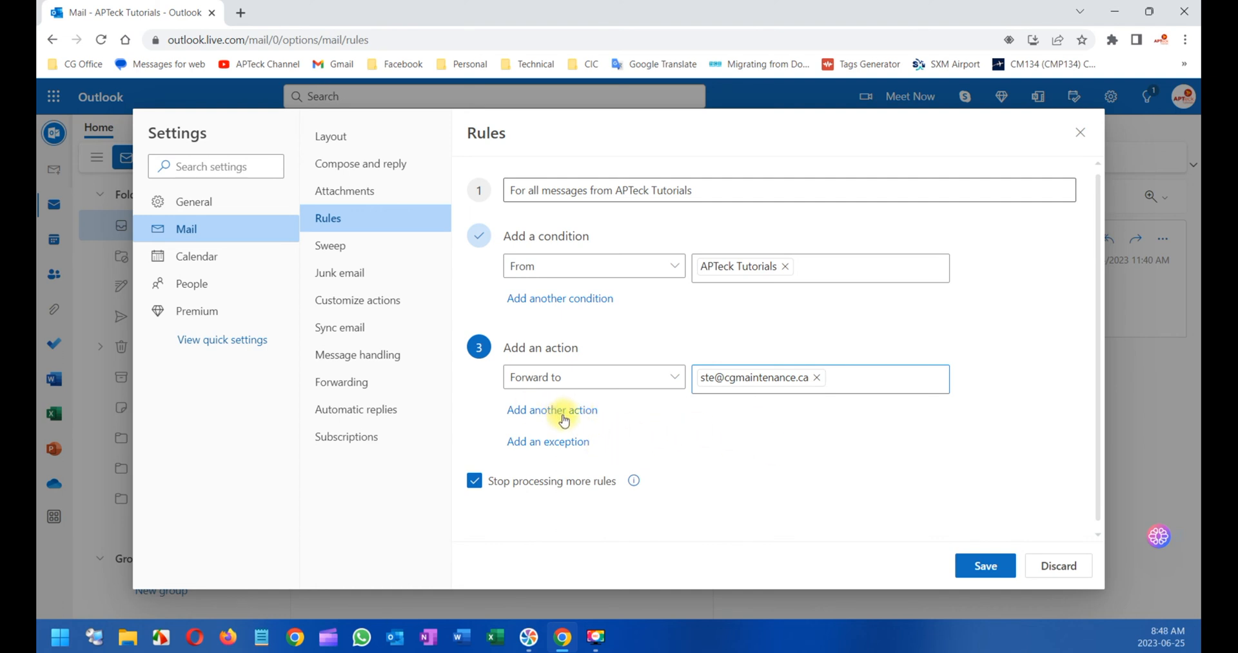
mouse_move(685, 436)
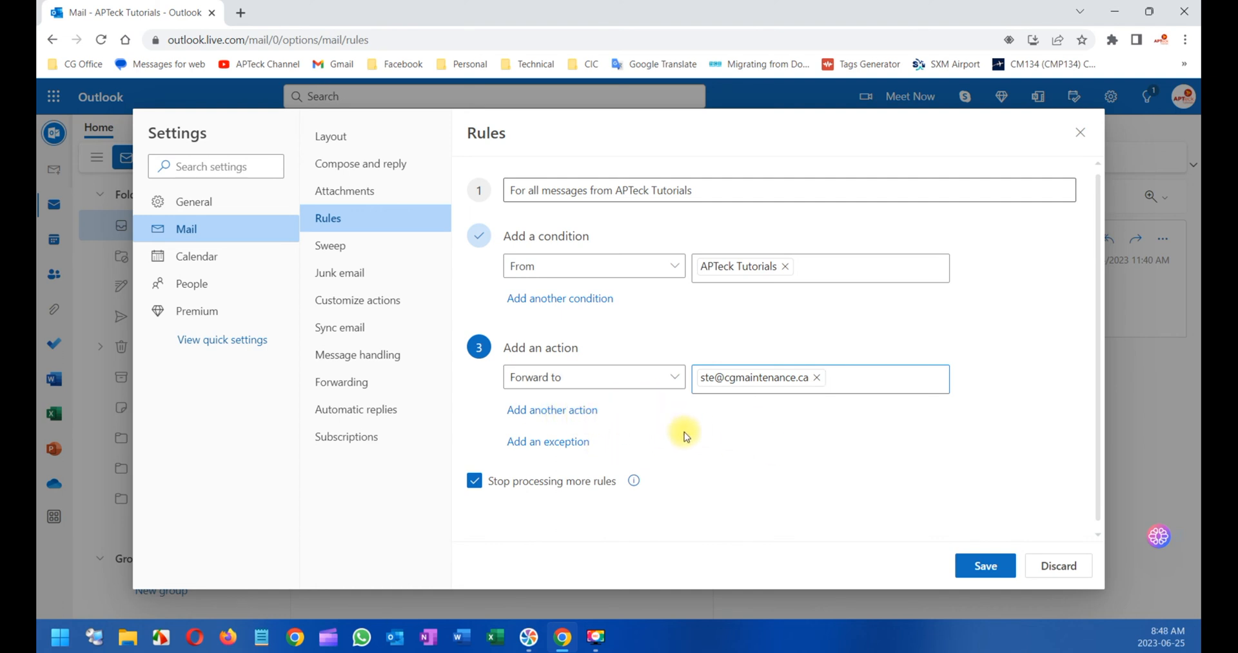
Try an exception, remove it, and save the forwarding rule into the rules list
click(547, 441)
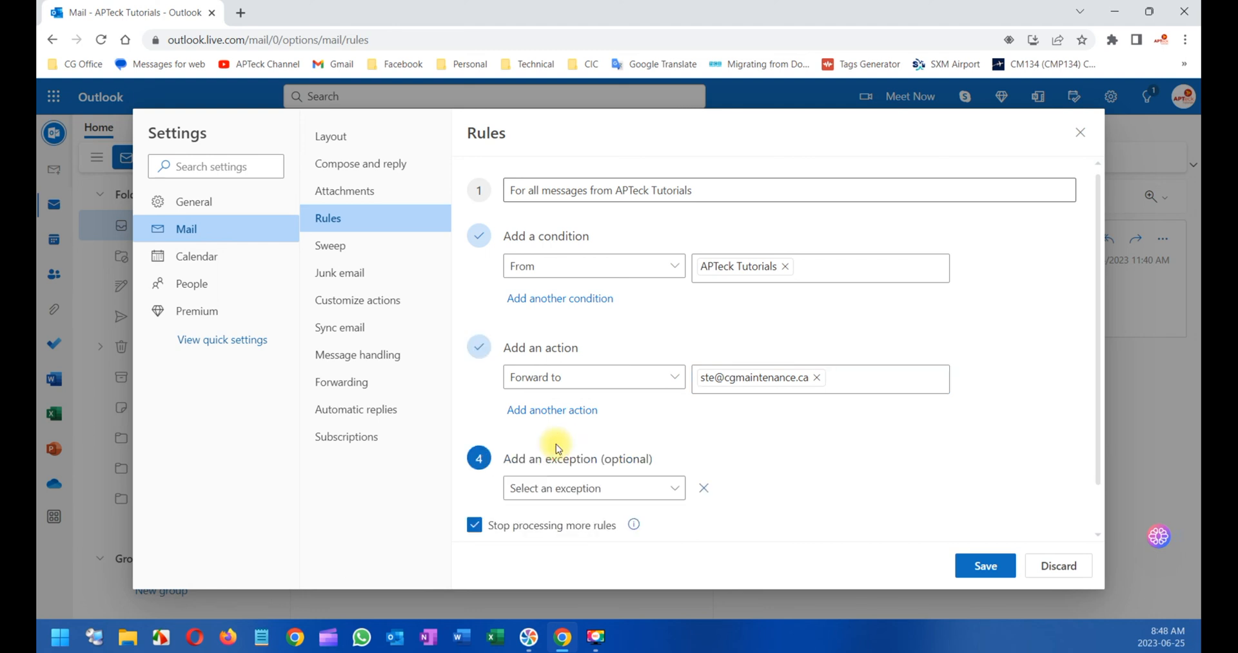
click(592, 488)
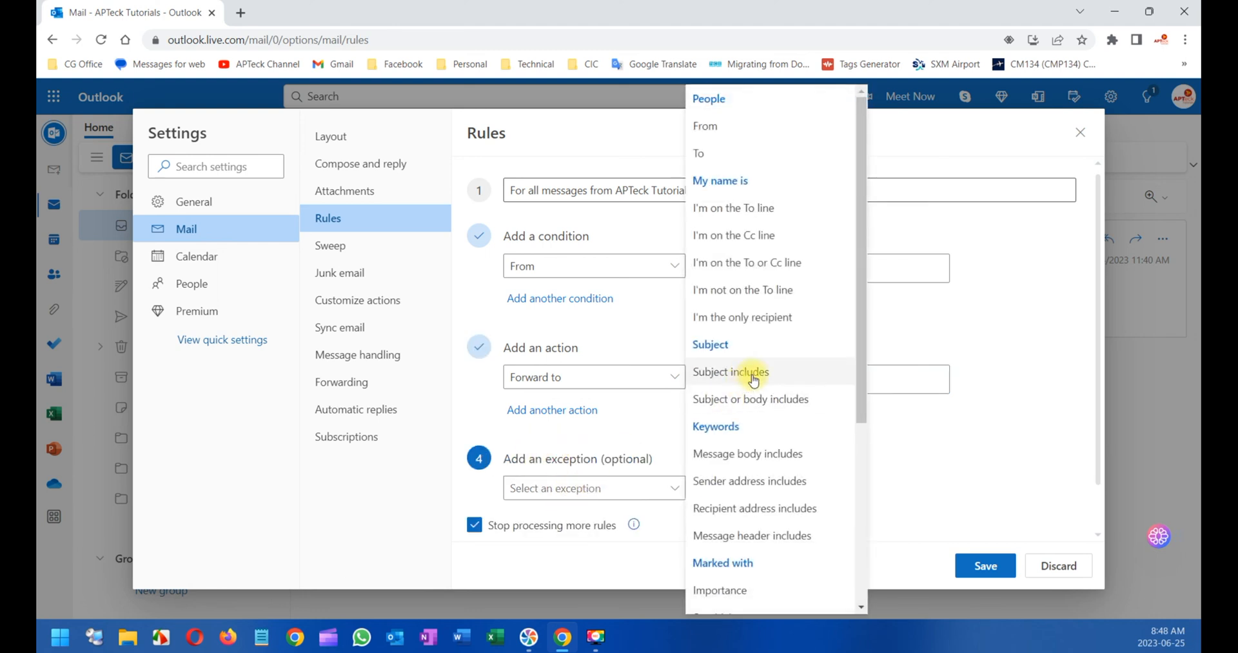
mouse_move(732, 235)
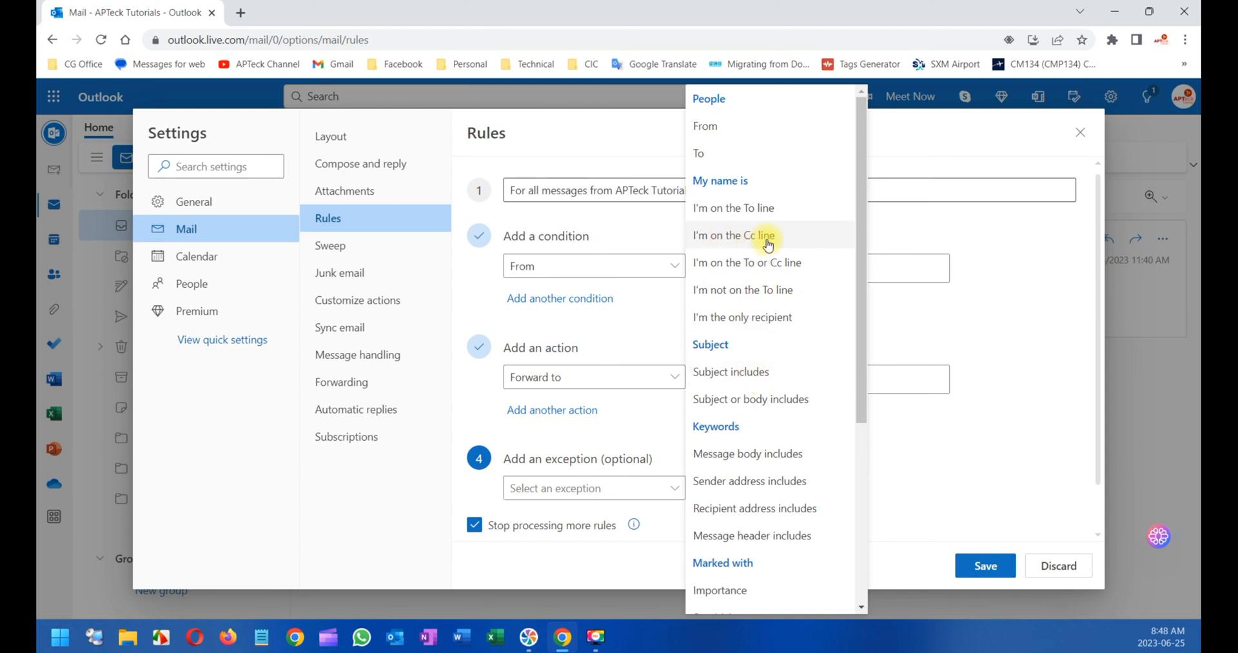
mouse_move(621, 443)
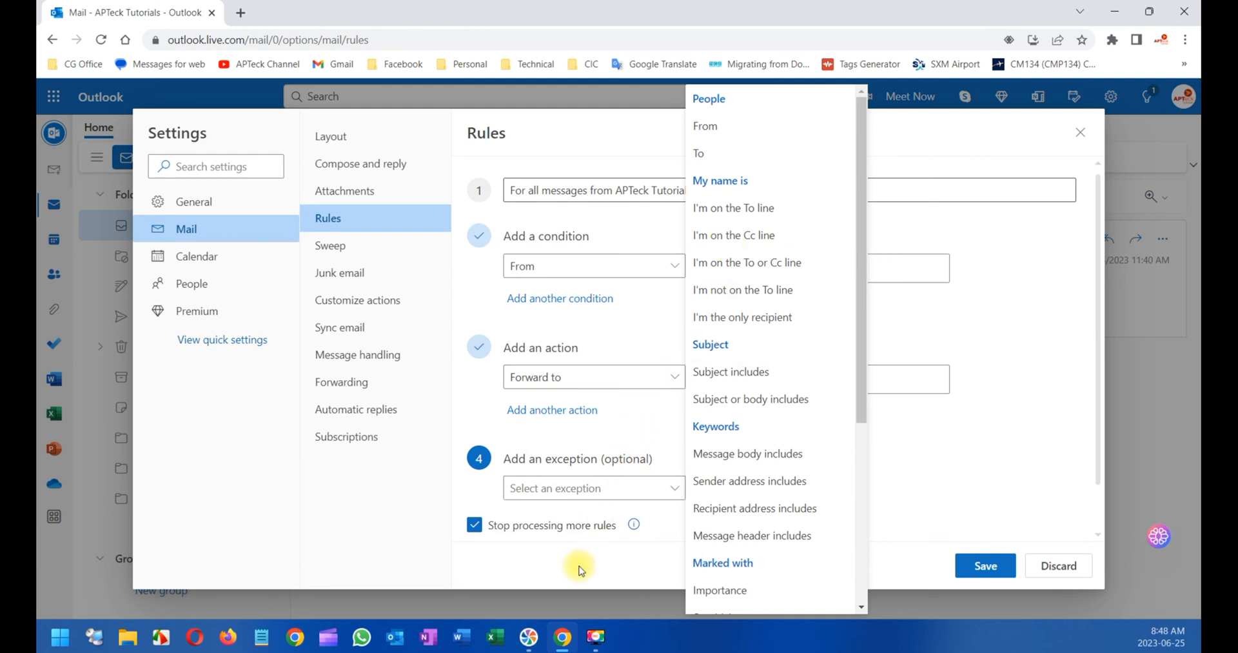
click(705, 488)
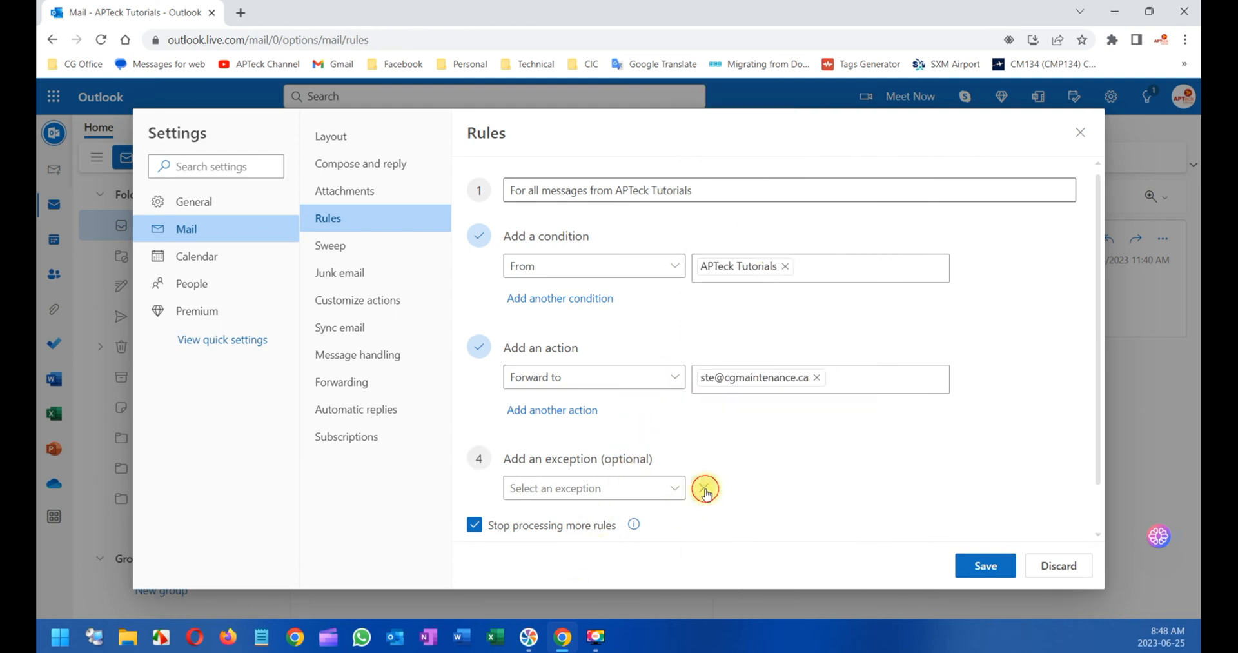
click(704, 488)
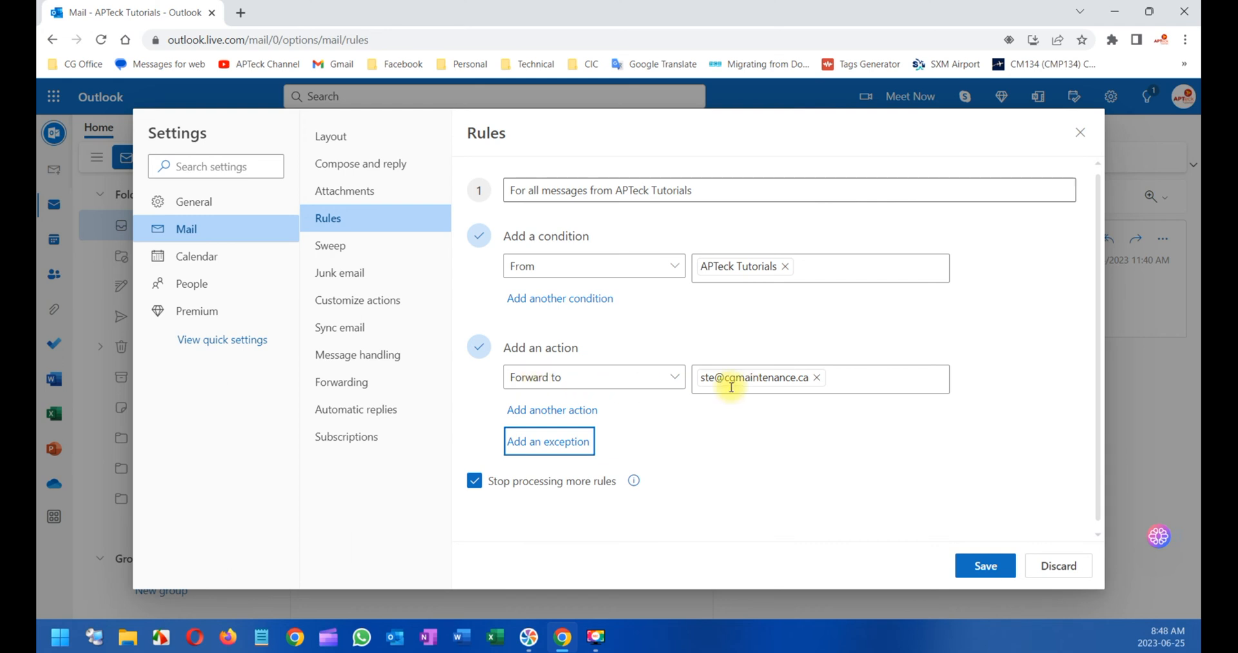
mouse_move(939, 553)
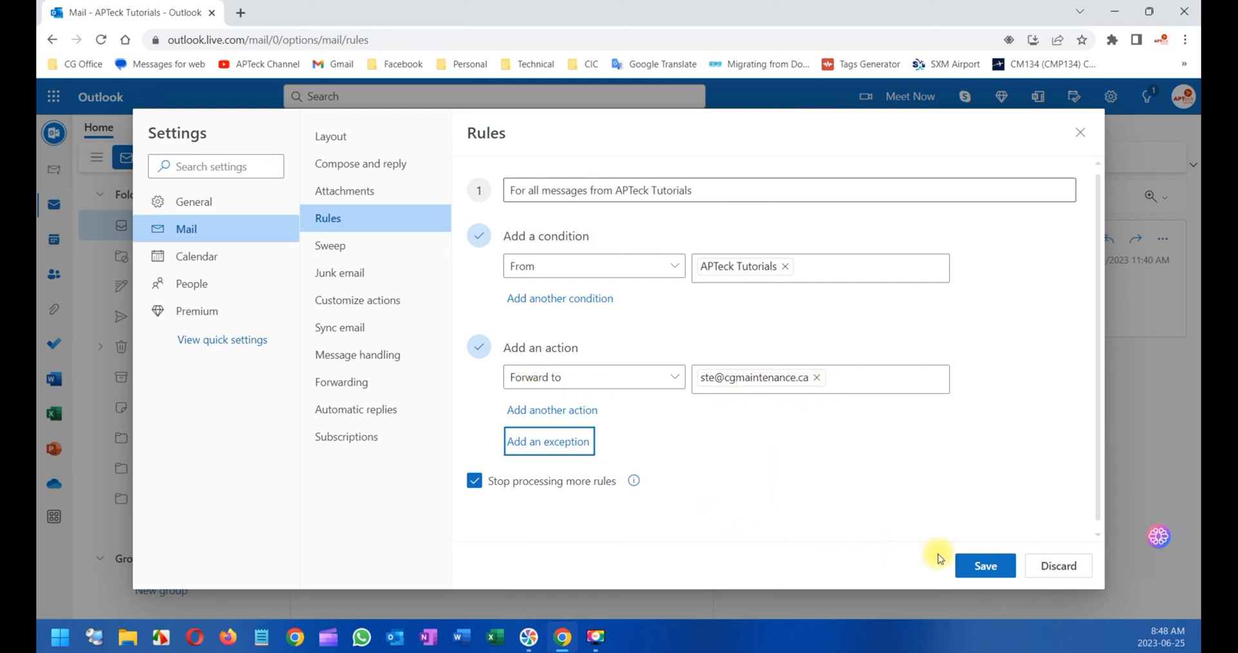
click(984, 565)
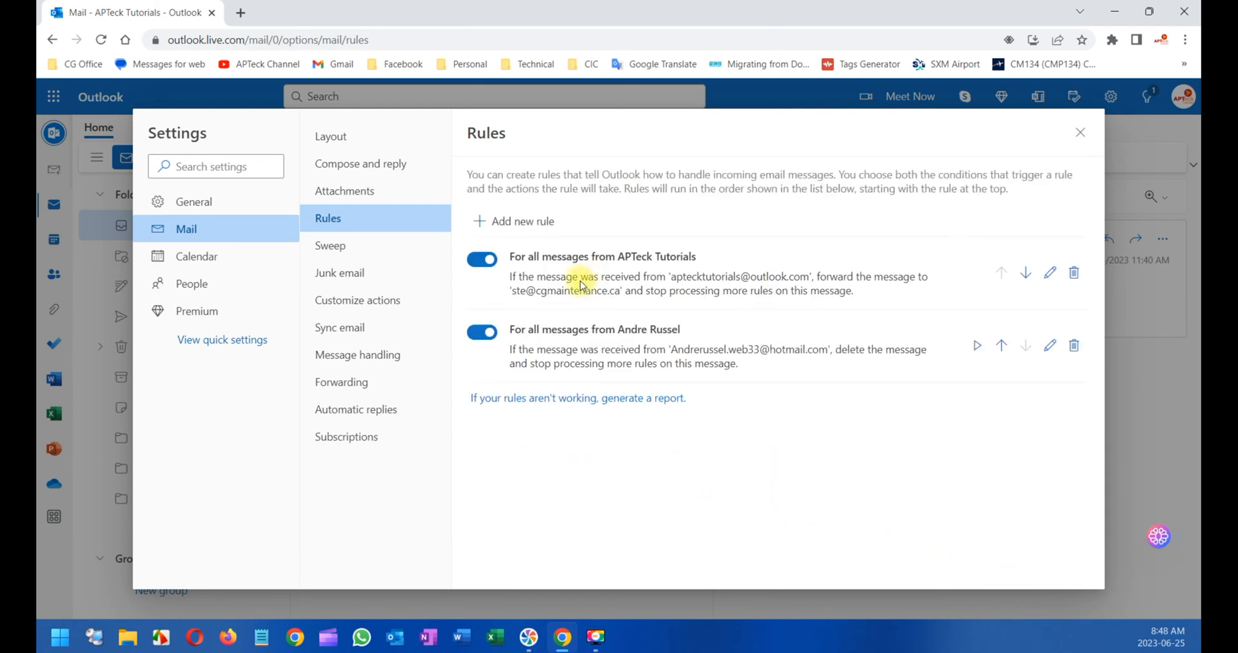
mouse_move(706, 268)
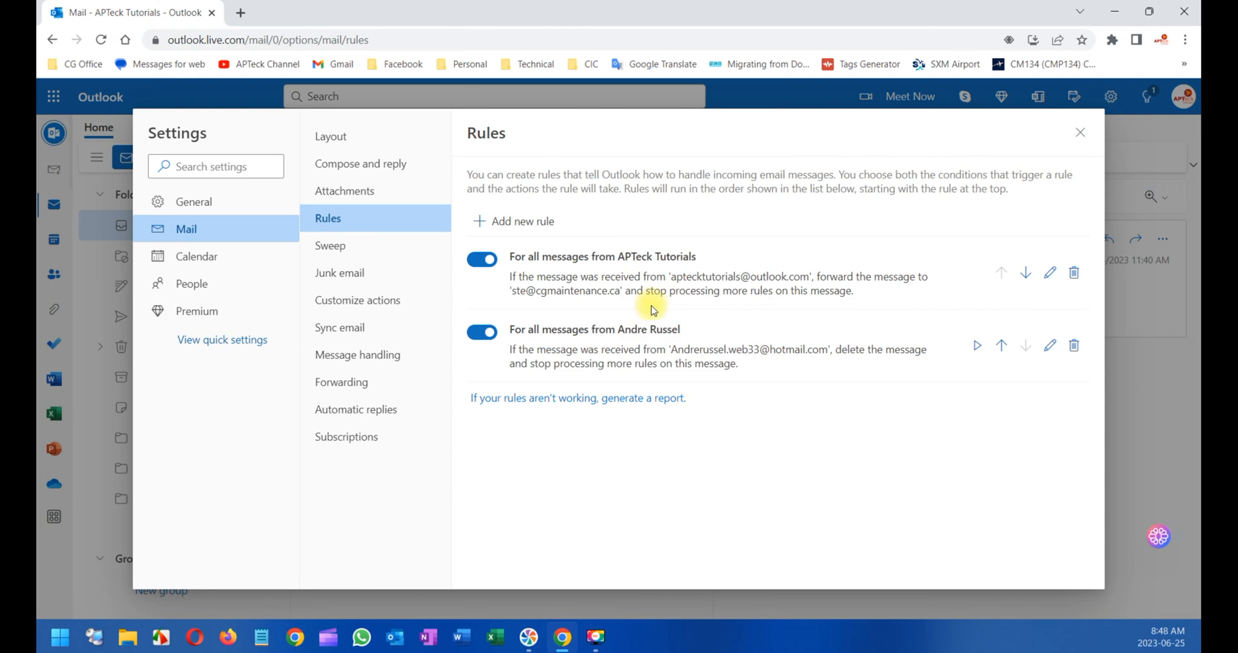
click(1073, 272)
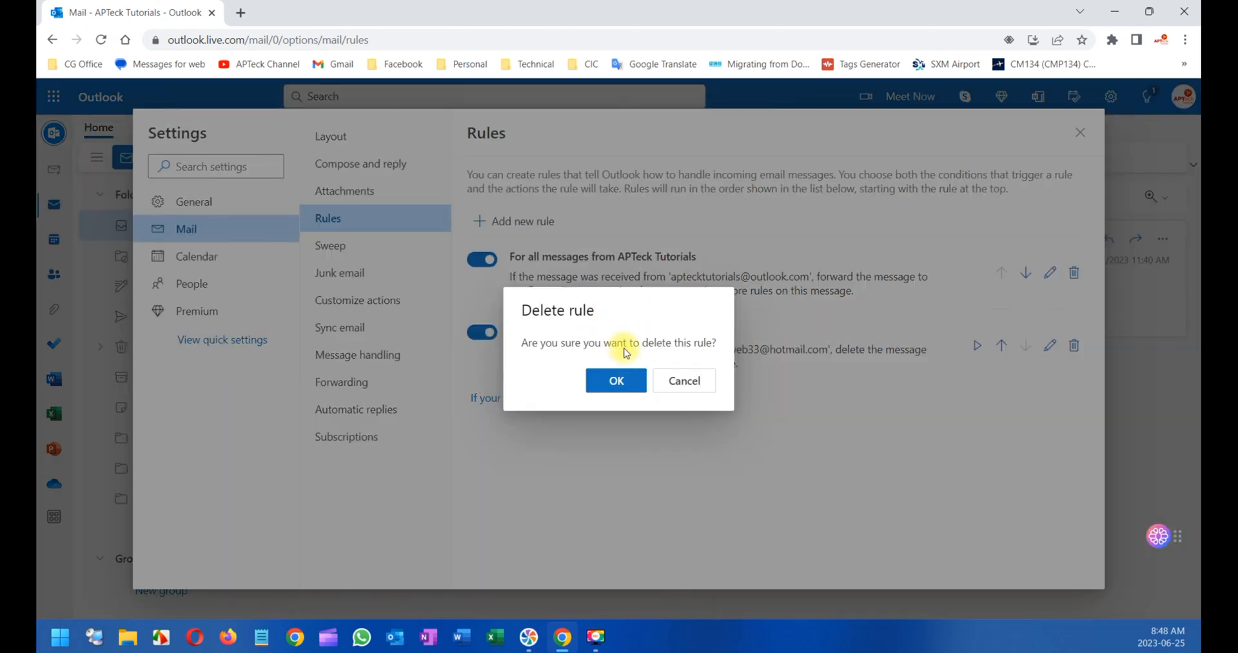
click(616, 381)
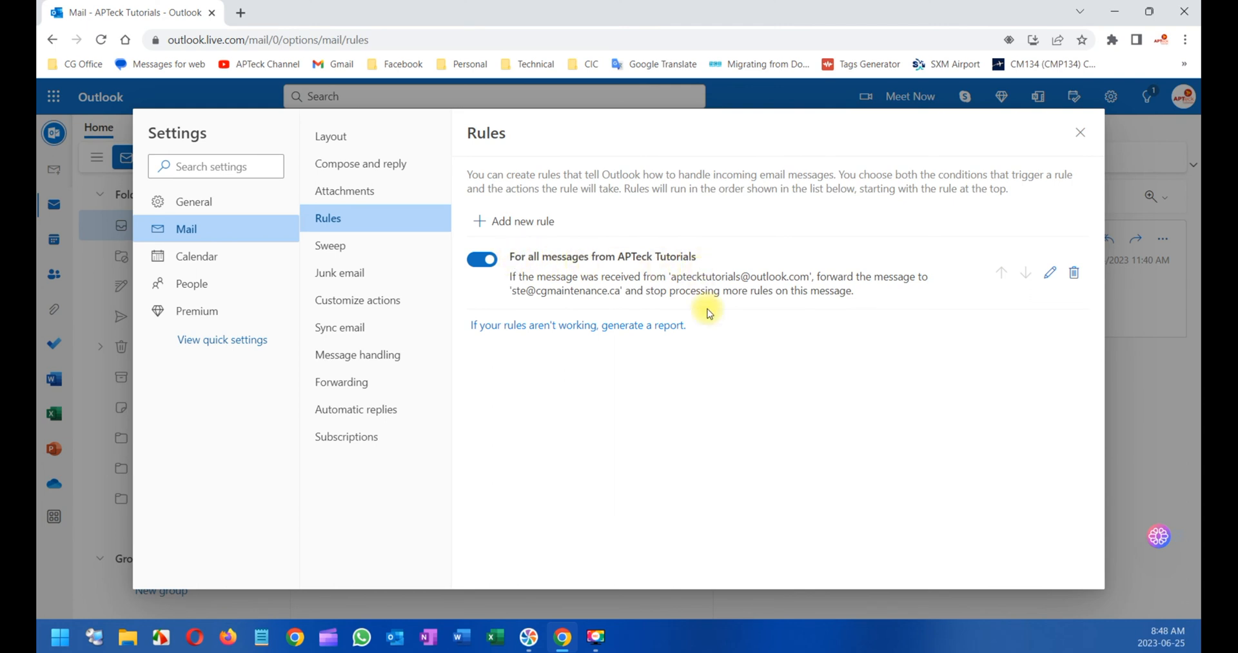
mouse_move(718, 340)
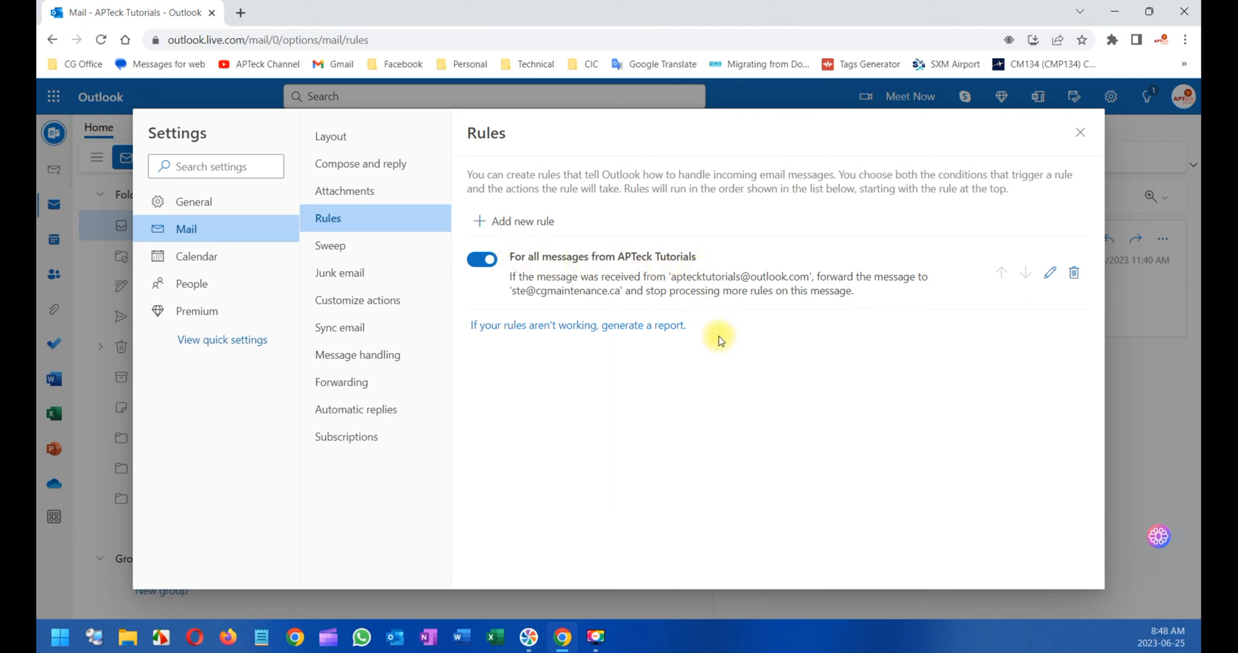
click(1050, 272)
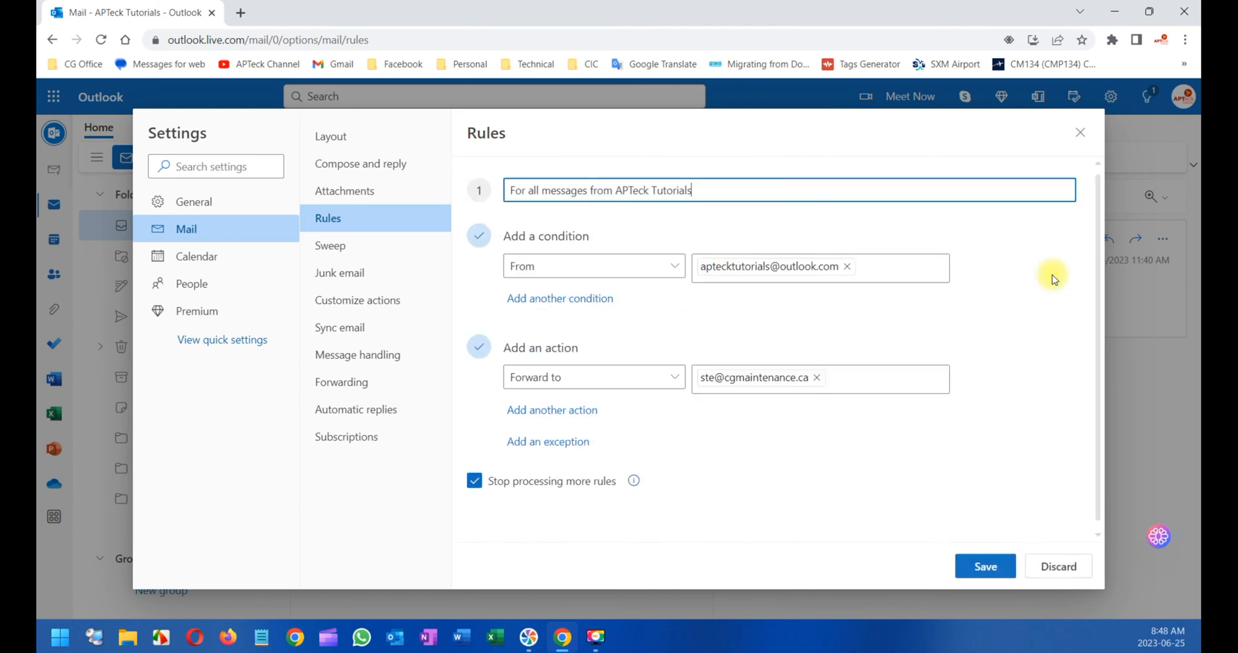
Rename the rule 'All mail from APTeck Tutorials to STE', save it, and reopen it for editing
double_click(550, 189)
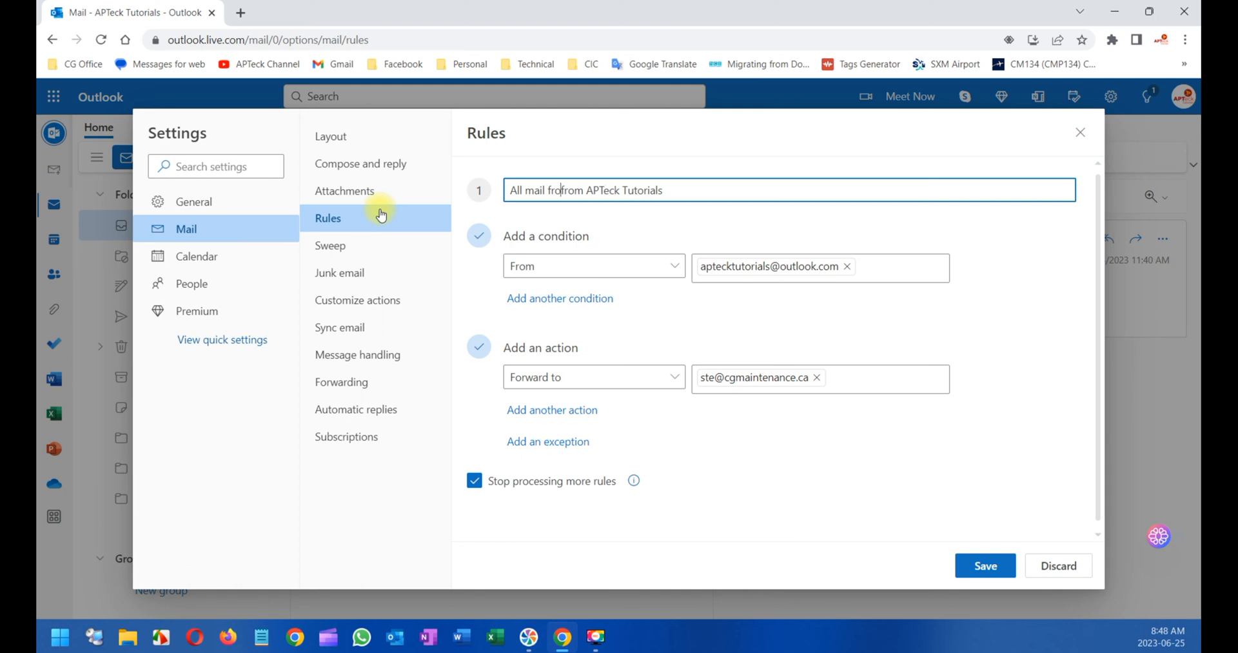
key(Backspace)
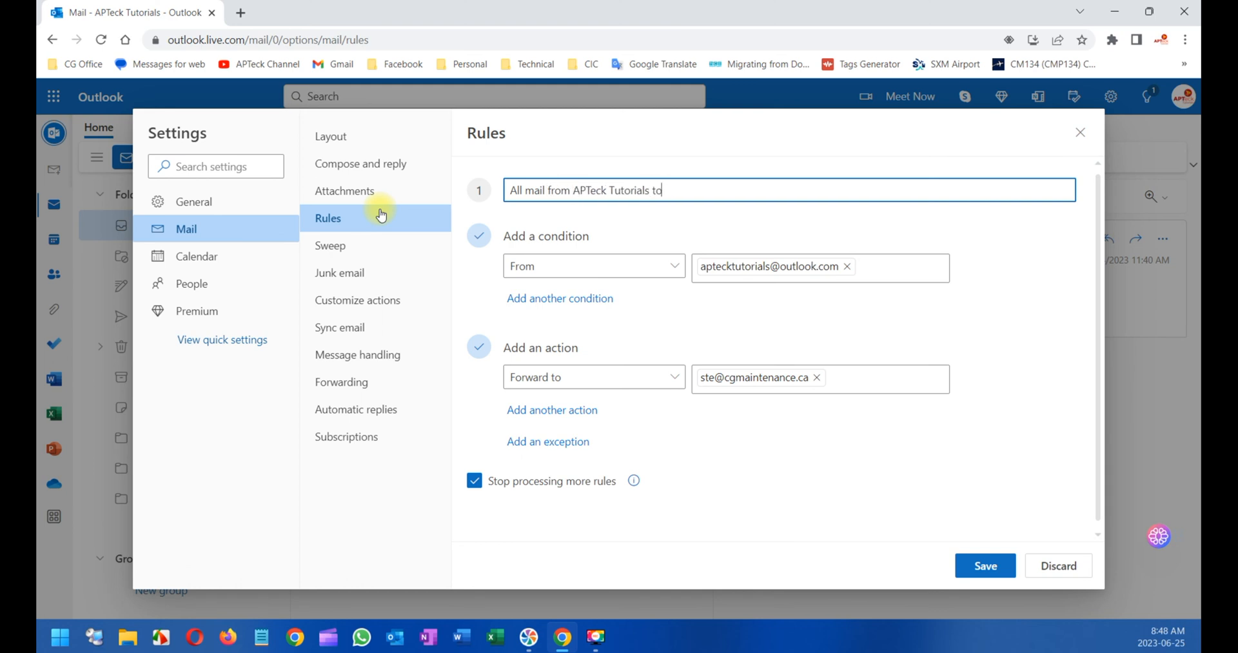
text(STE)
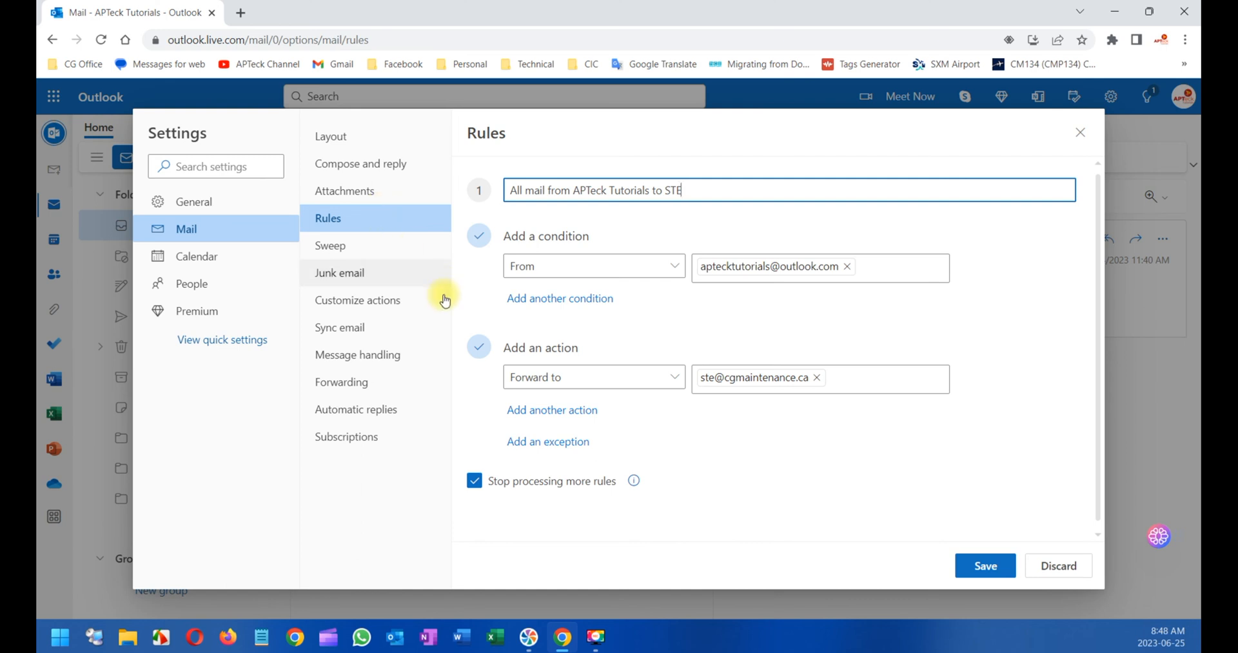
click(985, 565)
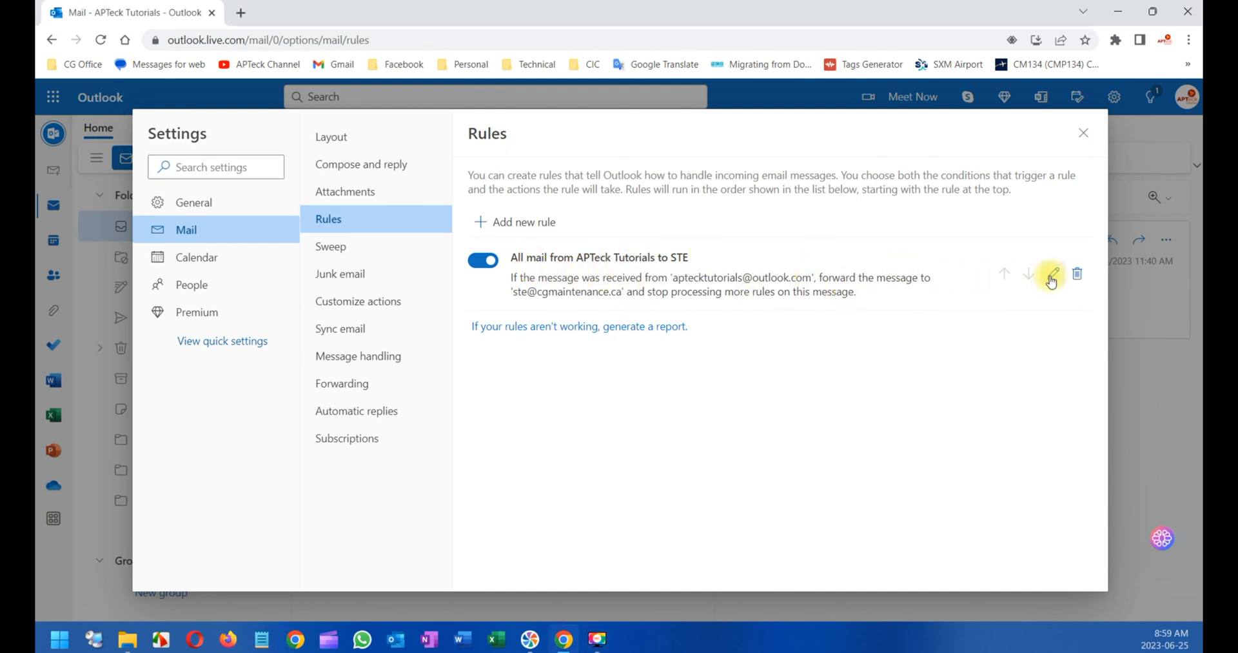
click(1051, 274)
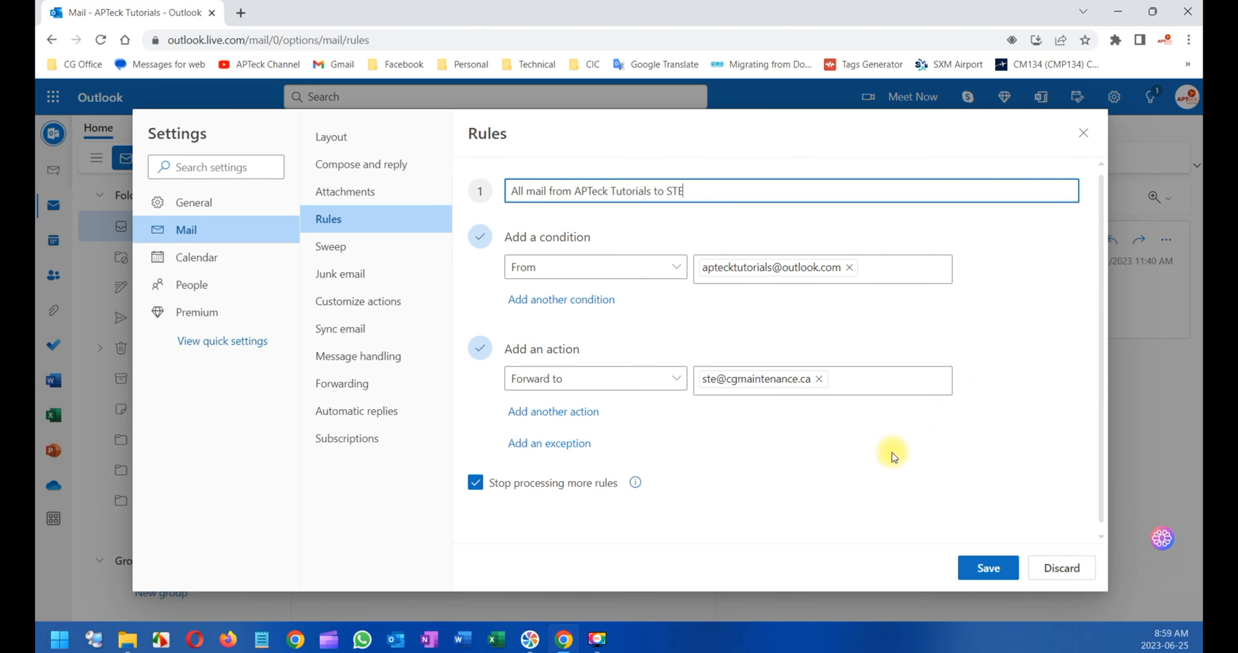
mouse_move(715, 506)
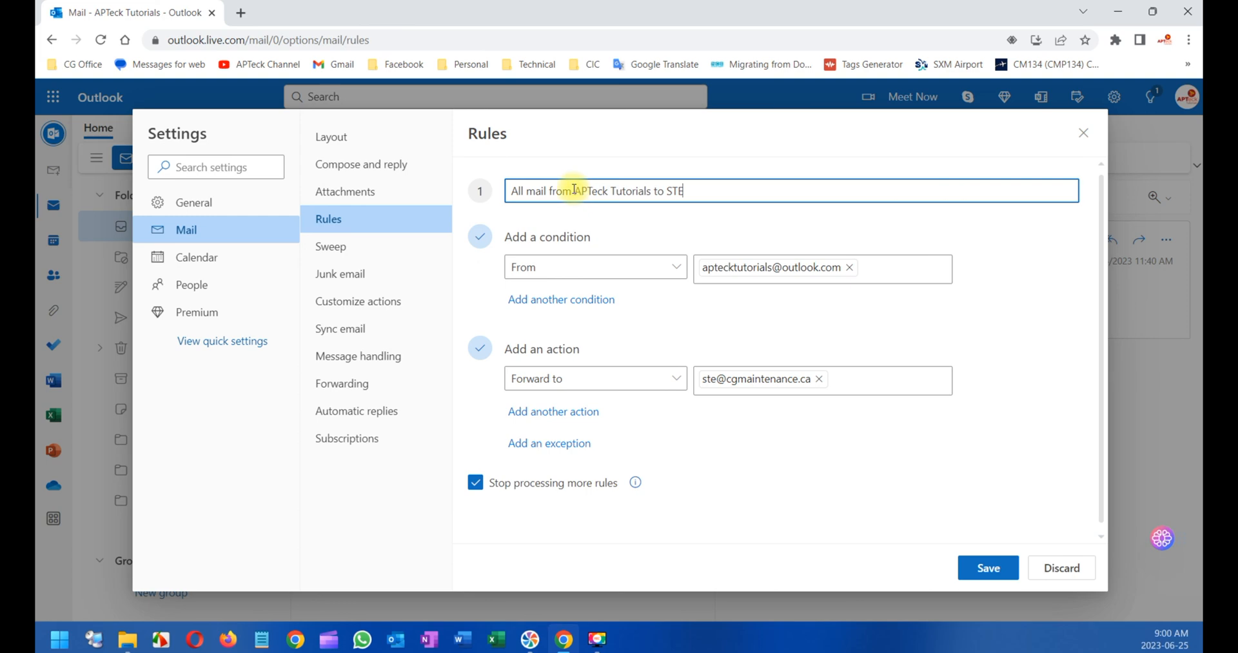
Shorten the rule name to 'From APTeck to STE' and save it
double_click(528, 191)
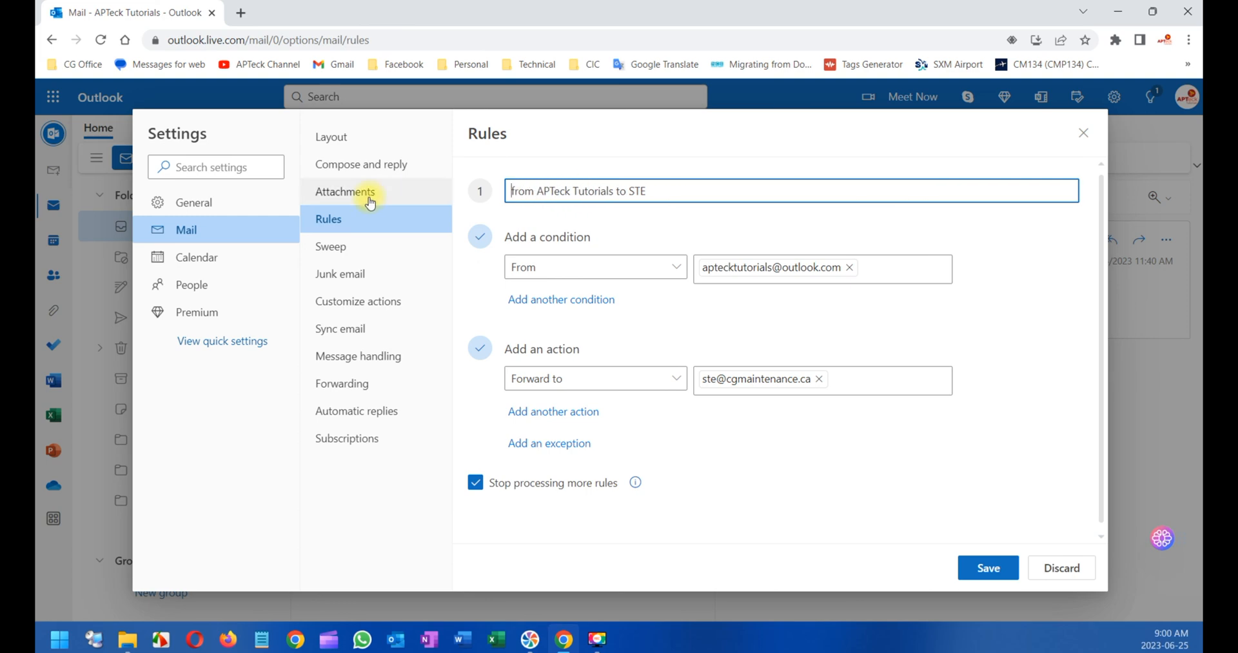
click(596, 191)
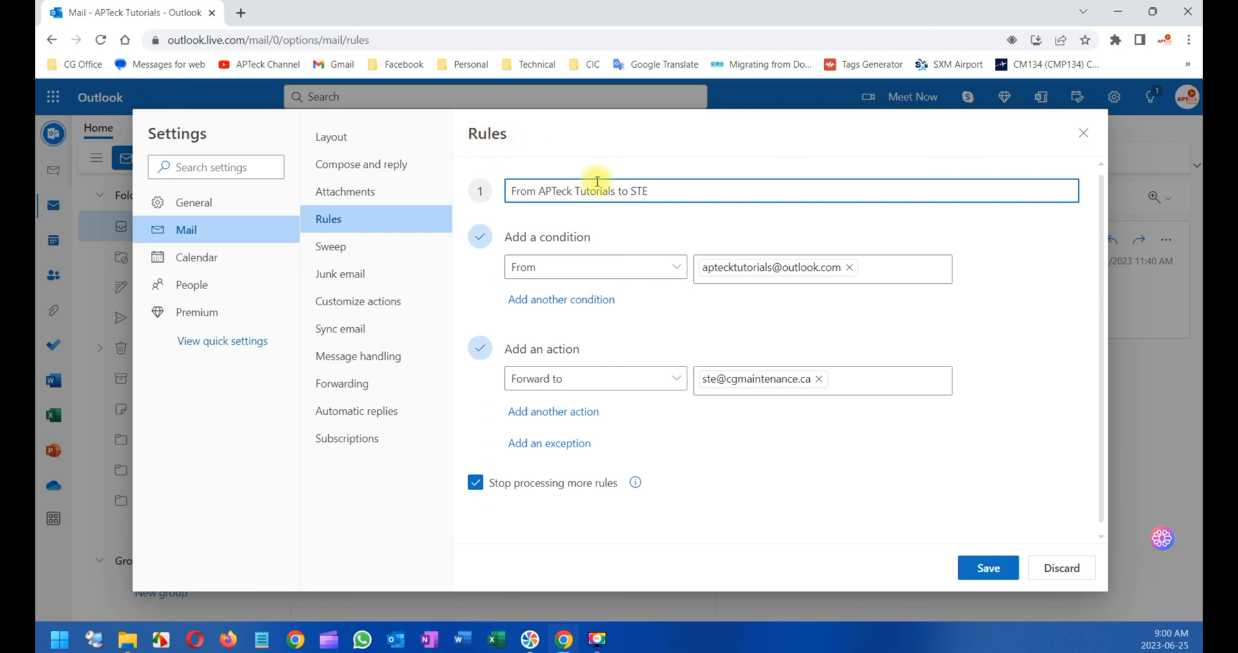
key(Backspace)
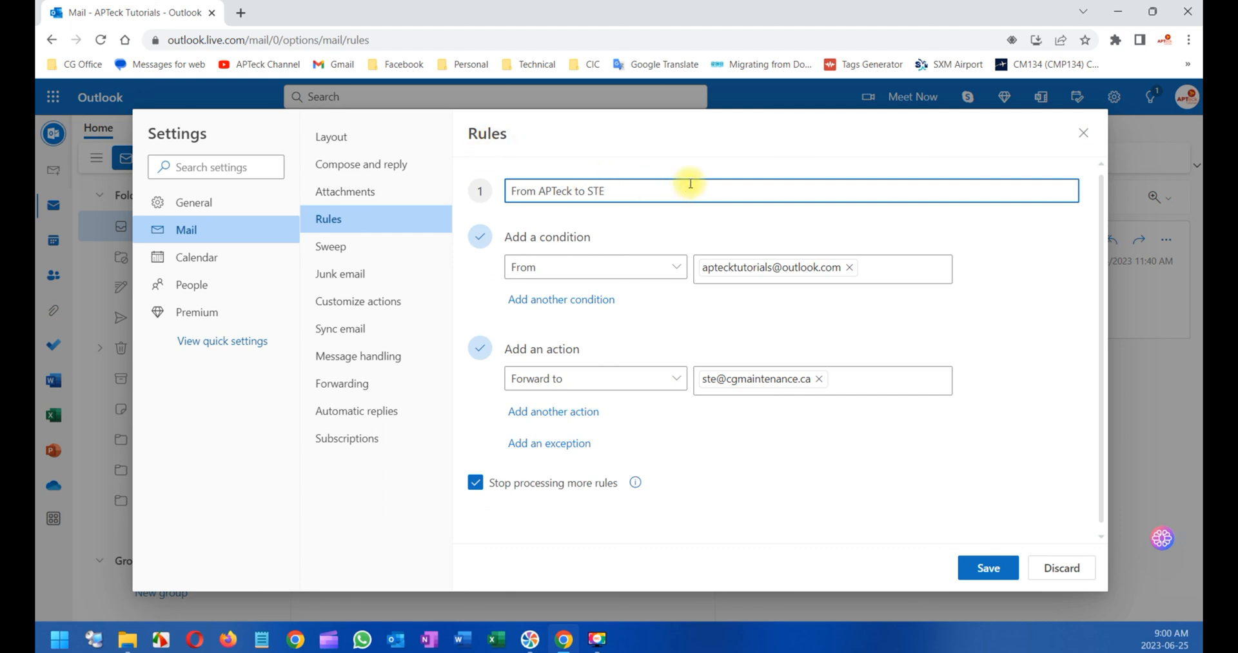
click(987, 567)
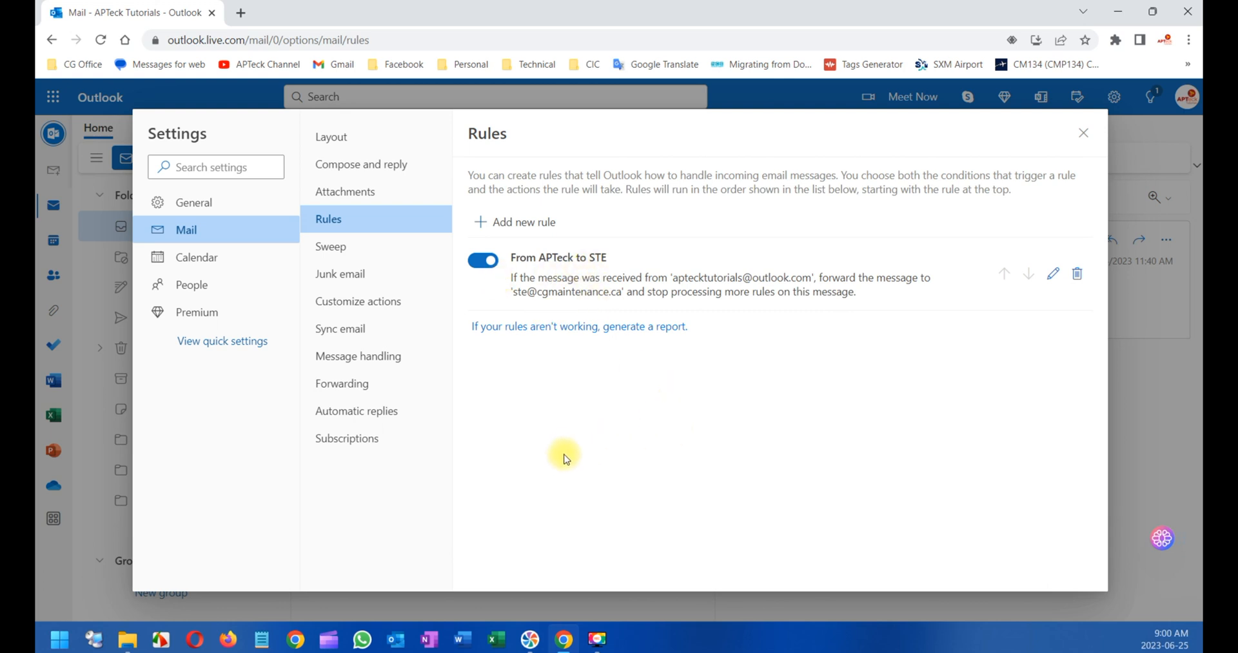
mouse_move(1071, 301)
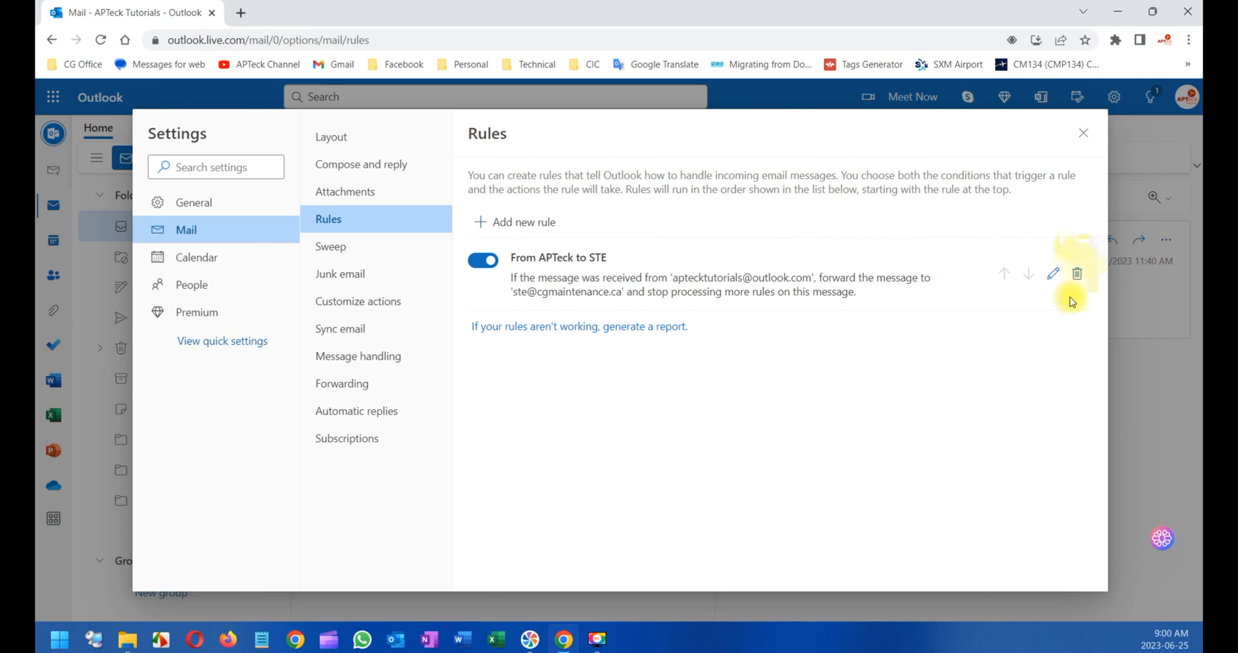
mouse_move(1078, 274)
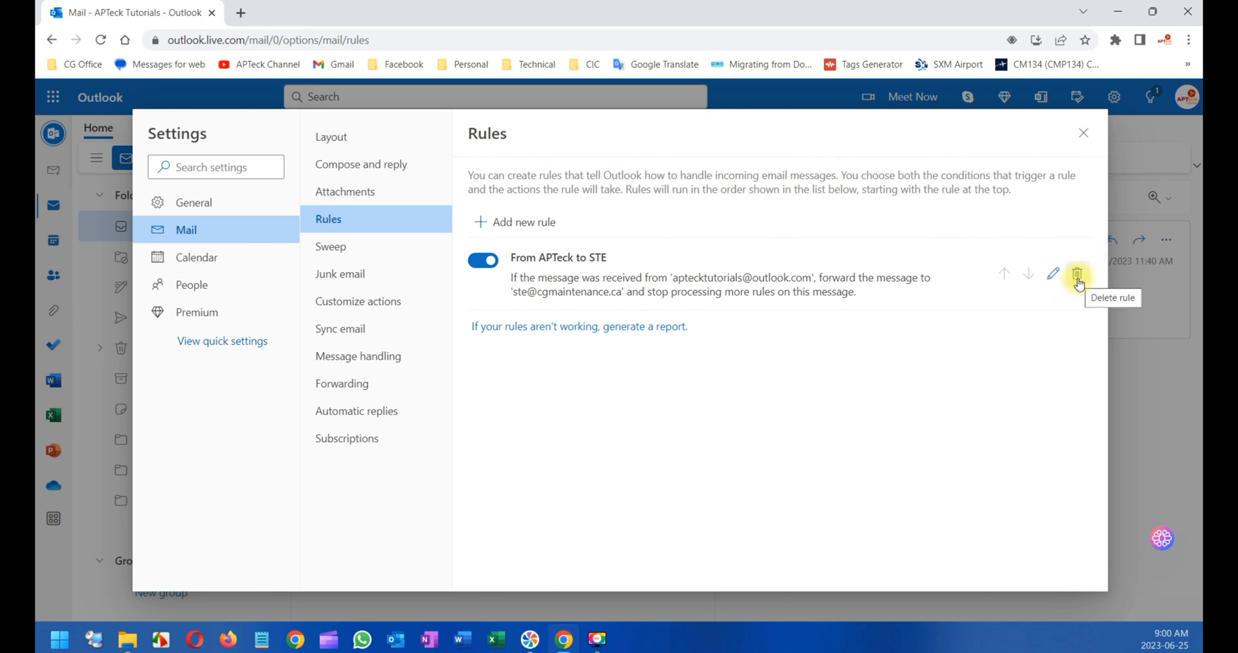
mouse_move(1079, 274)
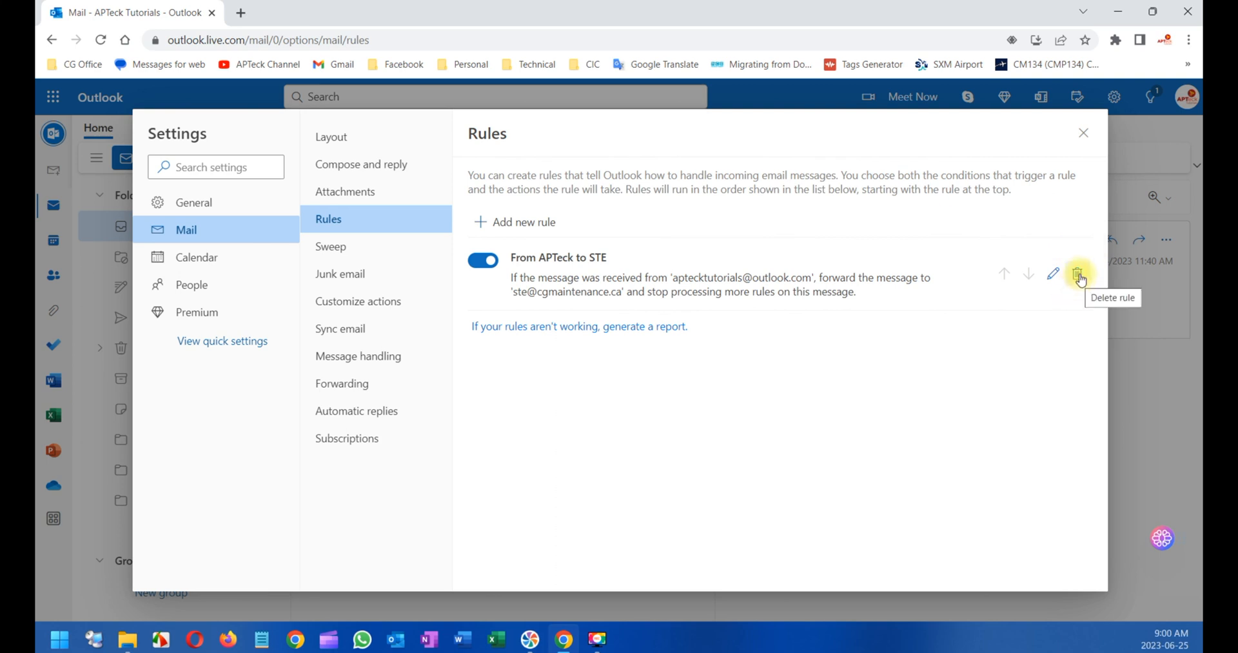
mouse_move(842, 430)
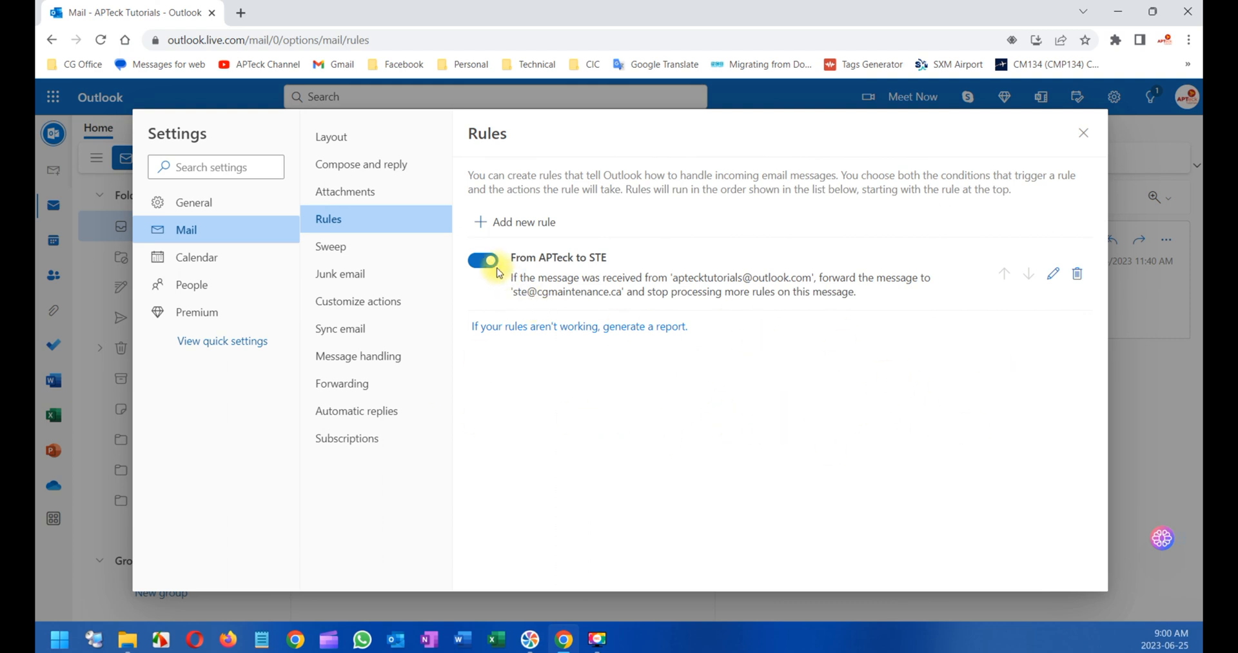
click(483, 261)
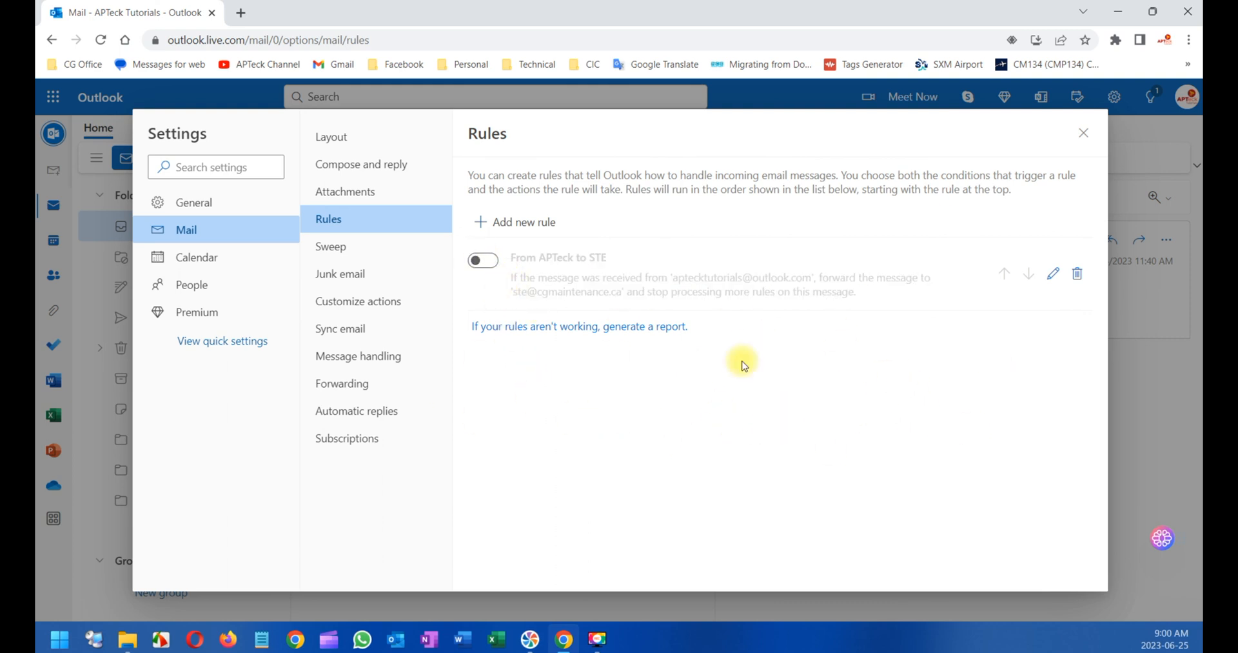
mouse_move(543, 328)
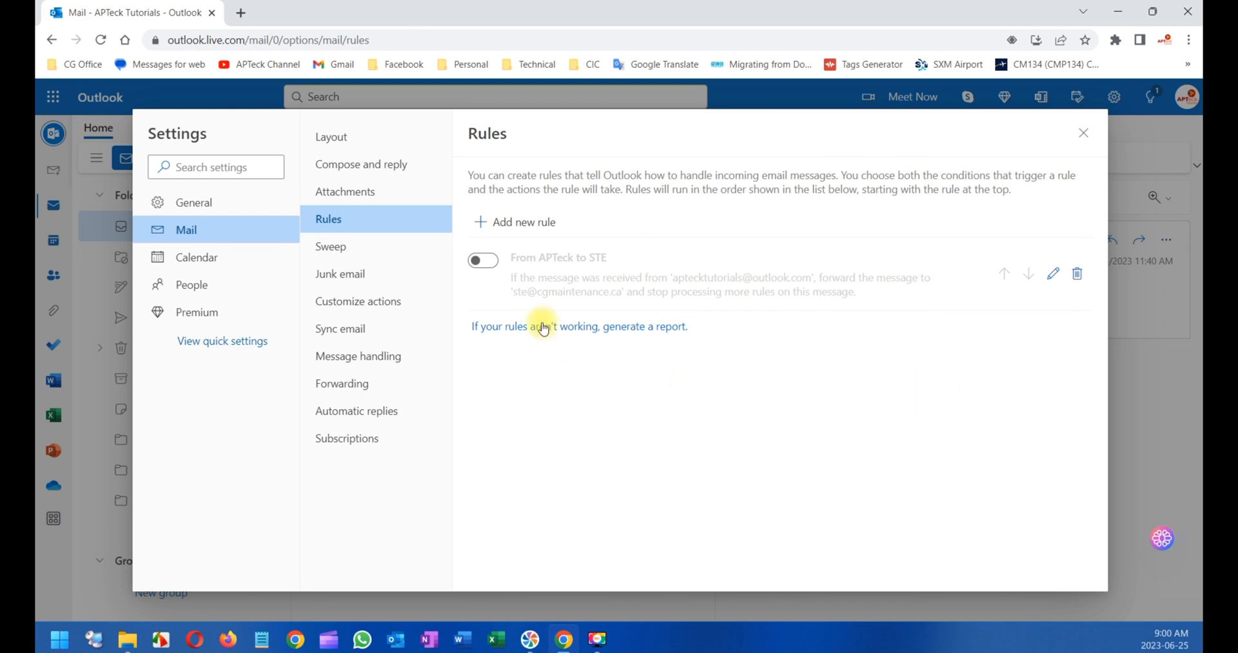
click(483, 260)
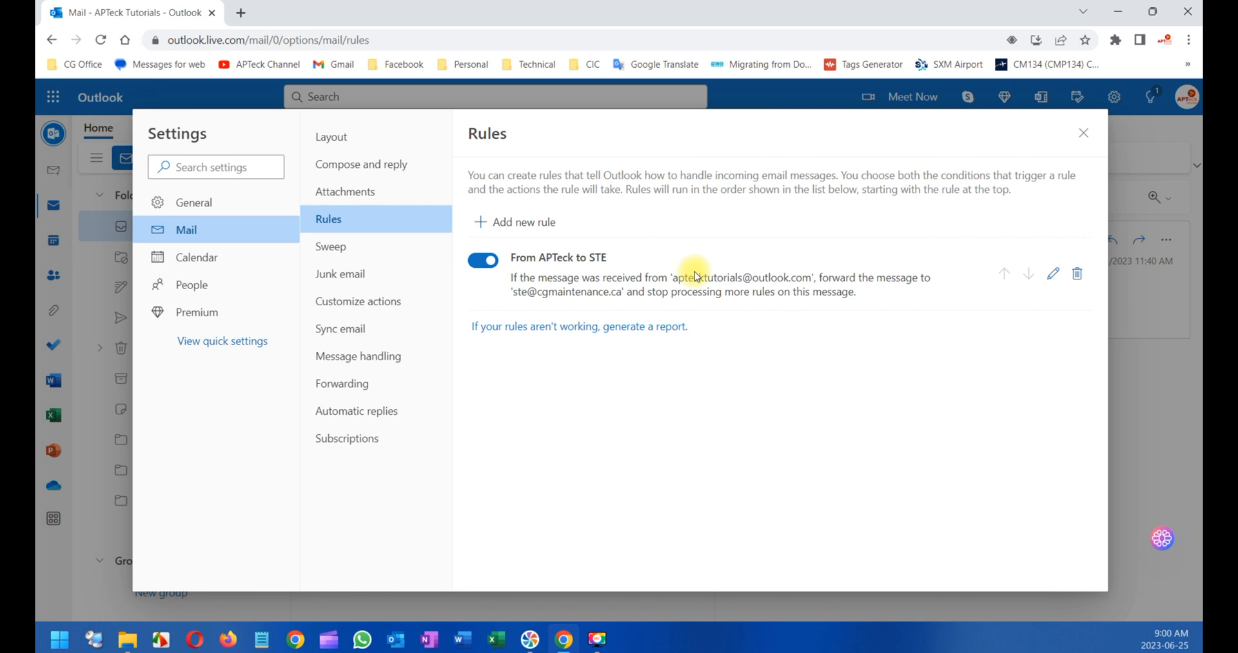
mouse_move(972, 413)
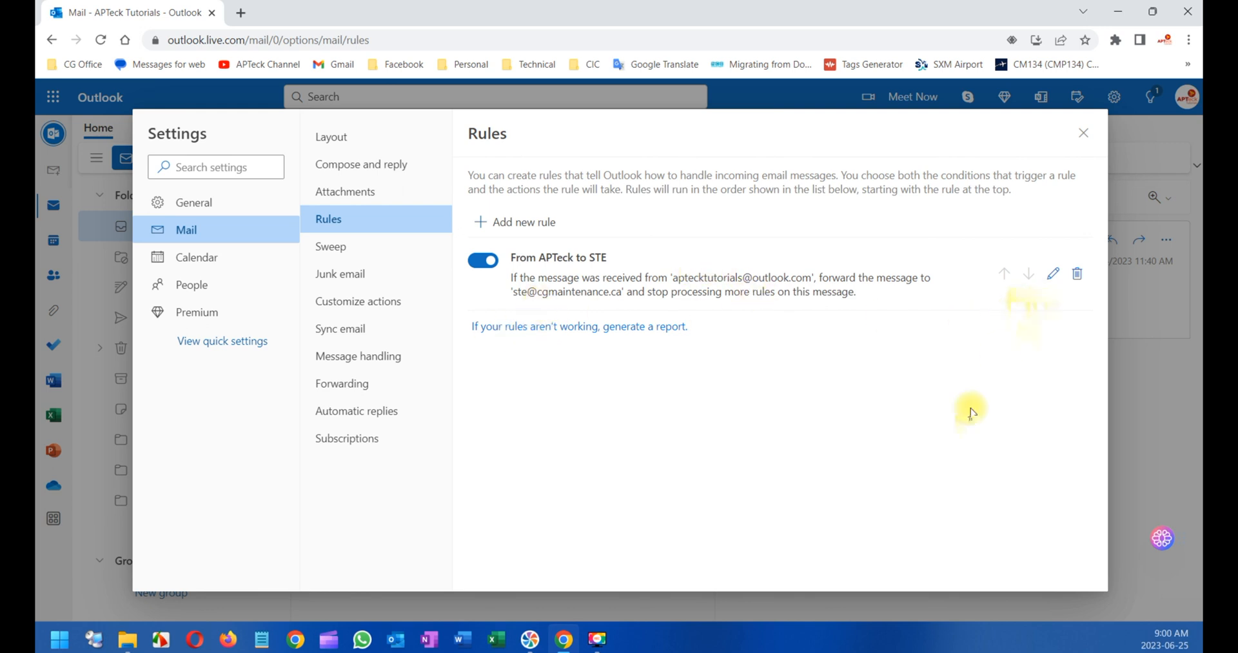
mouse_move(704, 468)
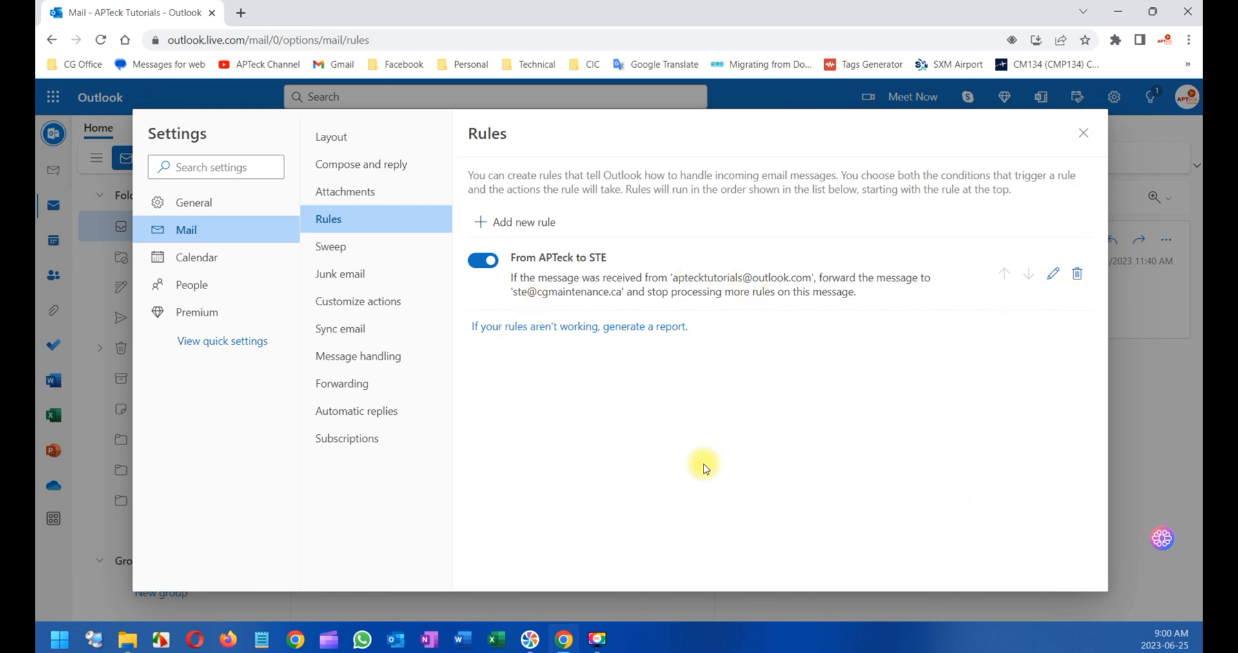
mouse_move(643, 475)
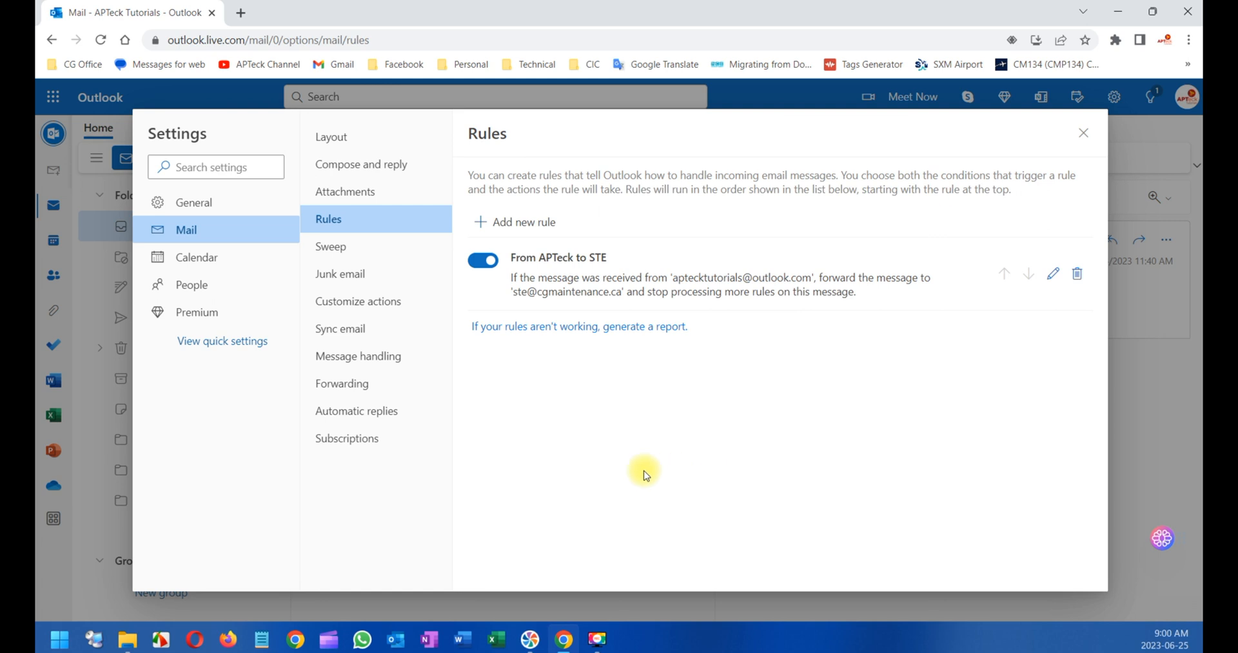